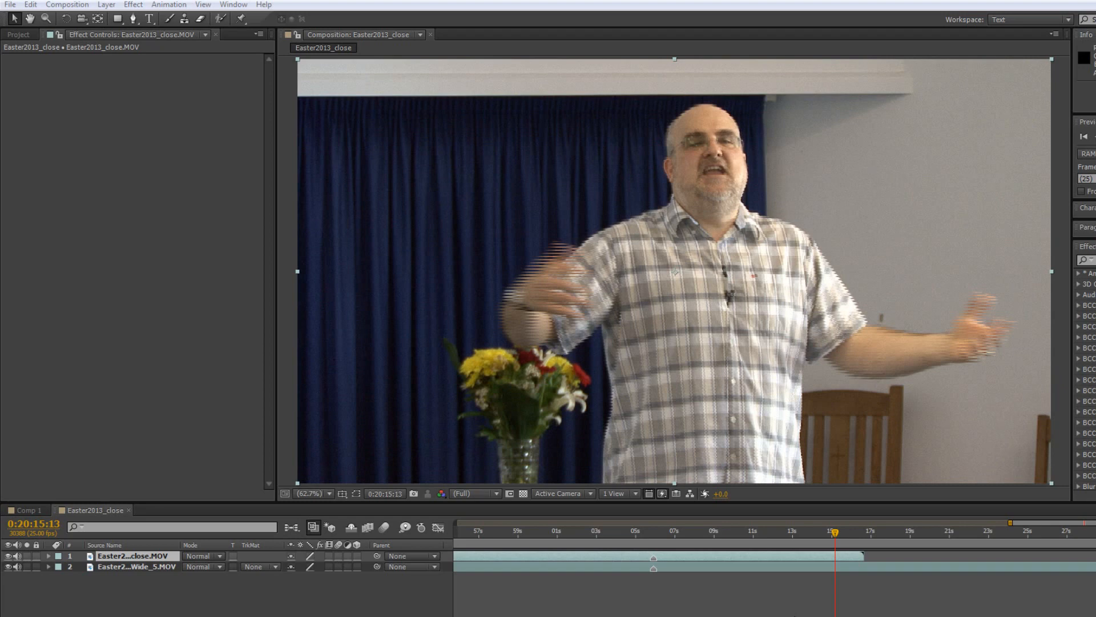
mouse_move(101, 574)
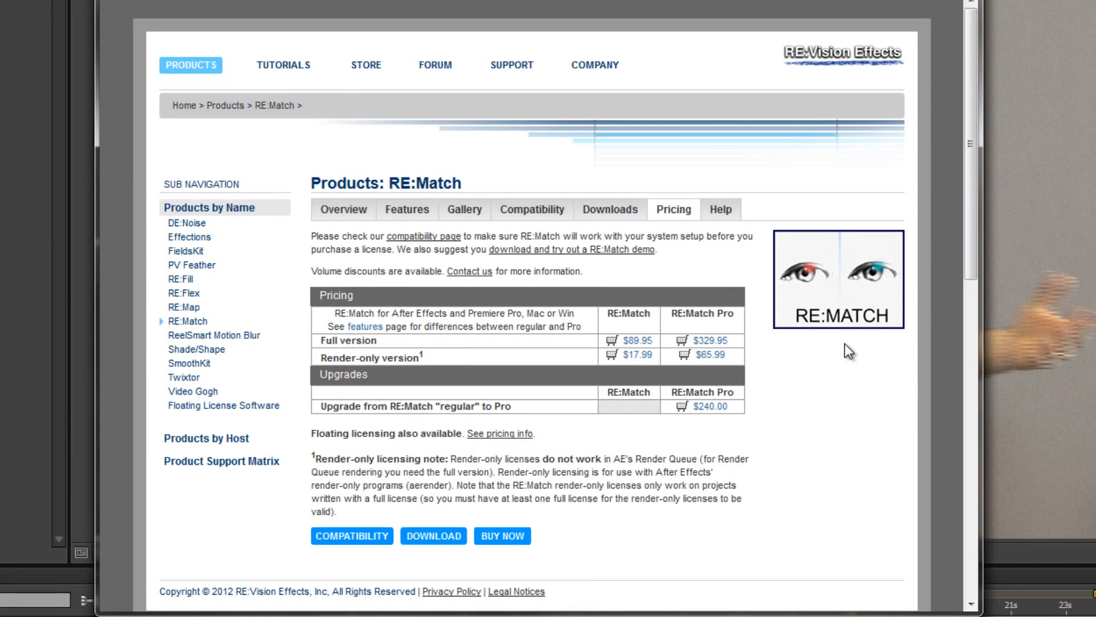
mouse_move(700, 332)
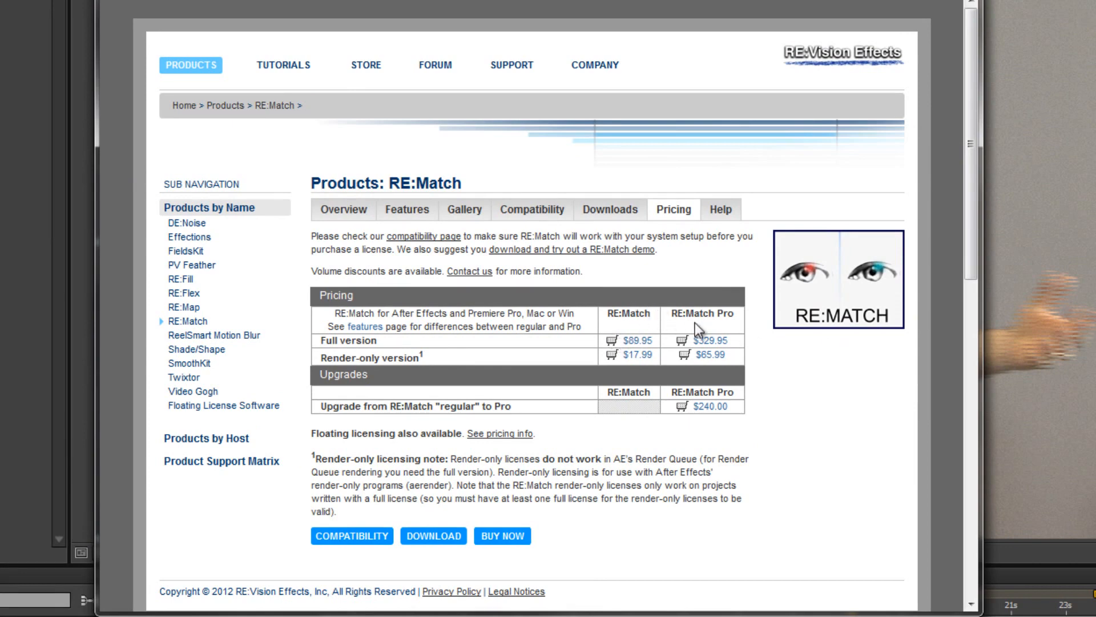
mouse_move(698, 338)
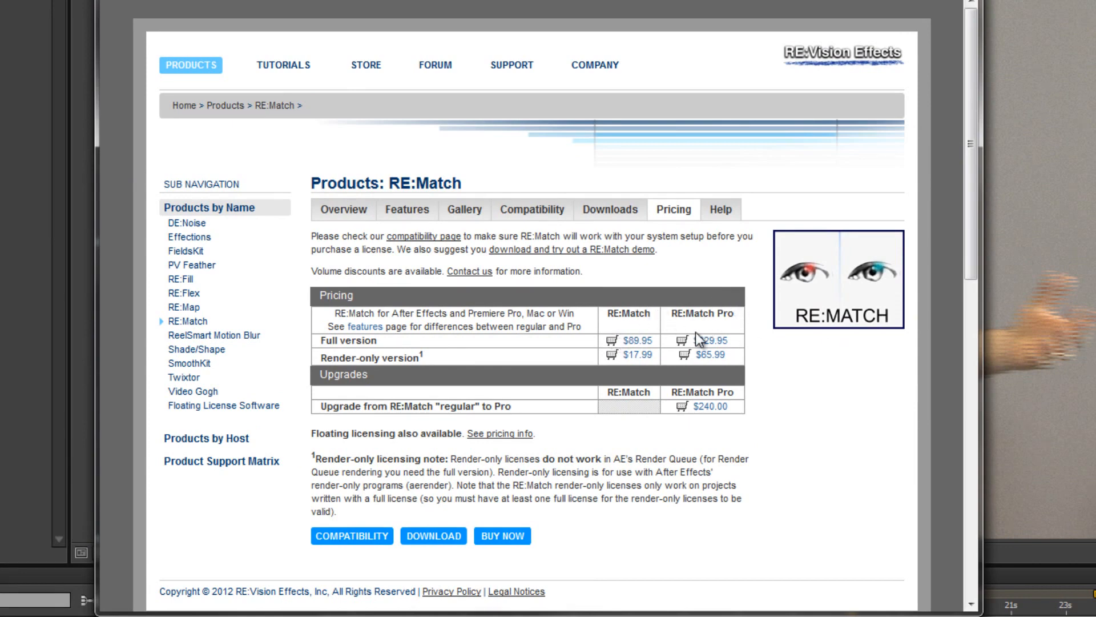
mouse_move(673, 370)
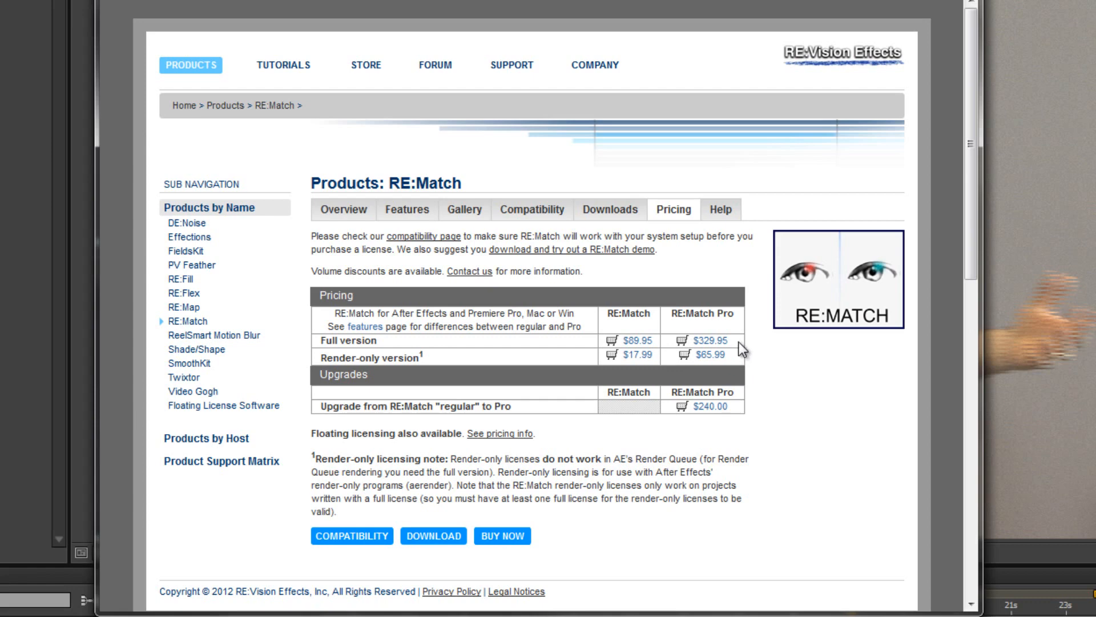
mouse_move(702, 369)
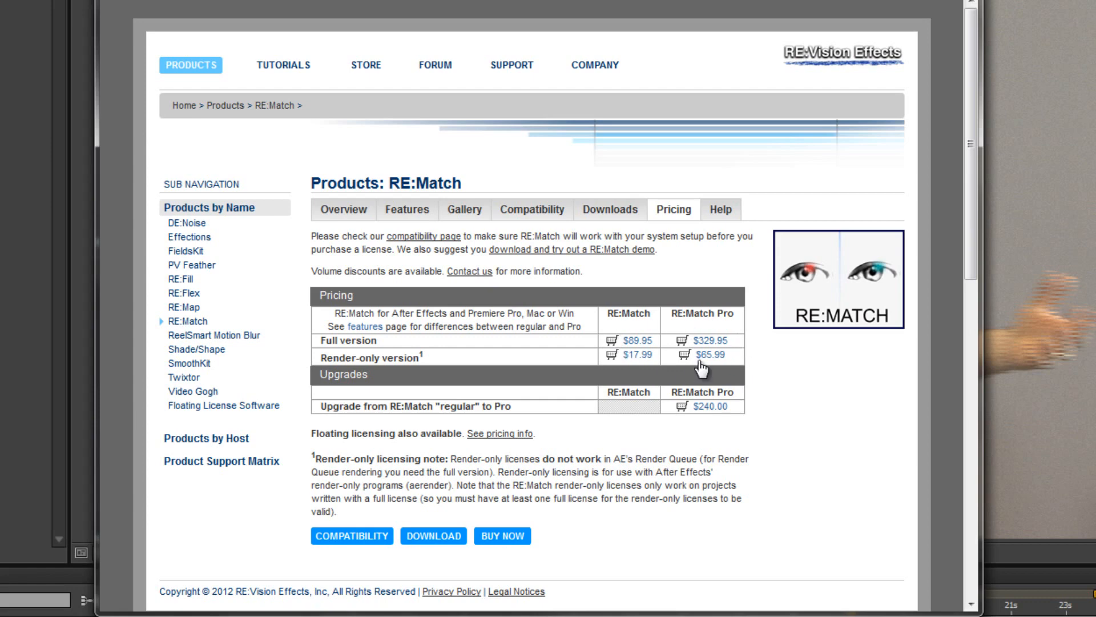
mouse_move(741, 347)
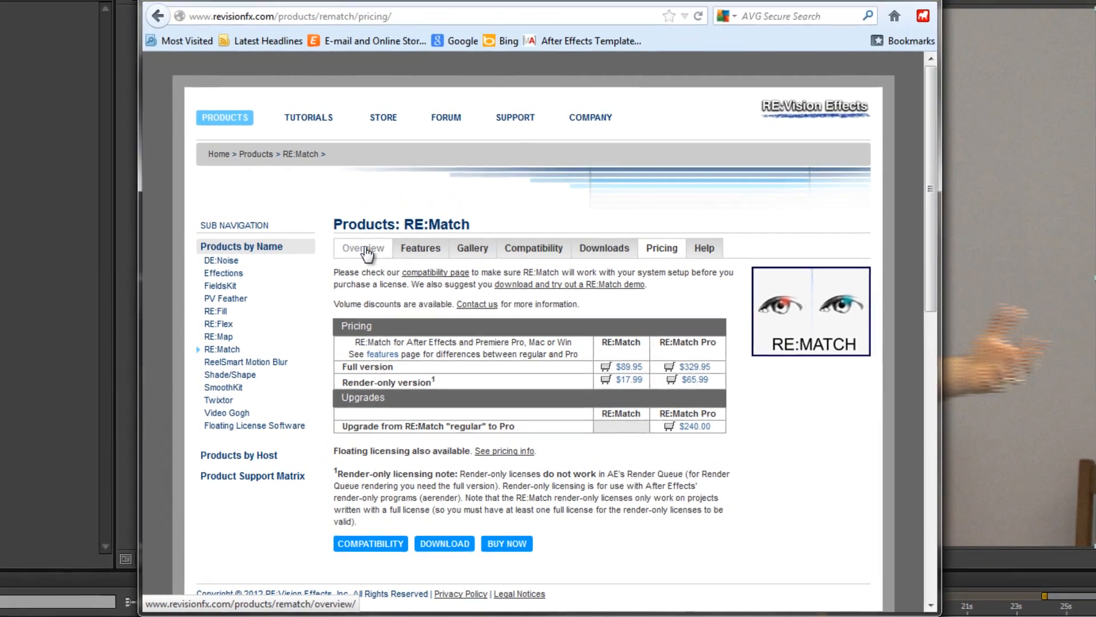
- Browse the RE:Match overview page, then its downloads page listing the version 1.1 installers
left_click(362, 247)
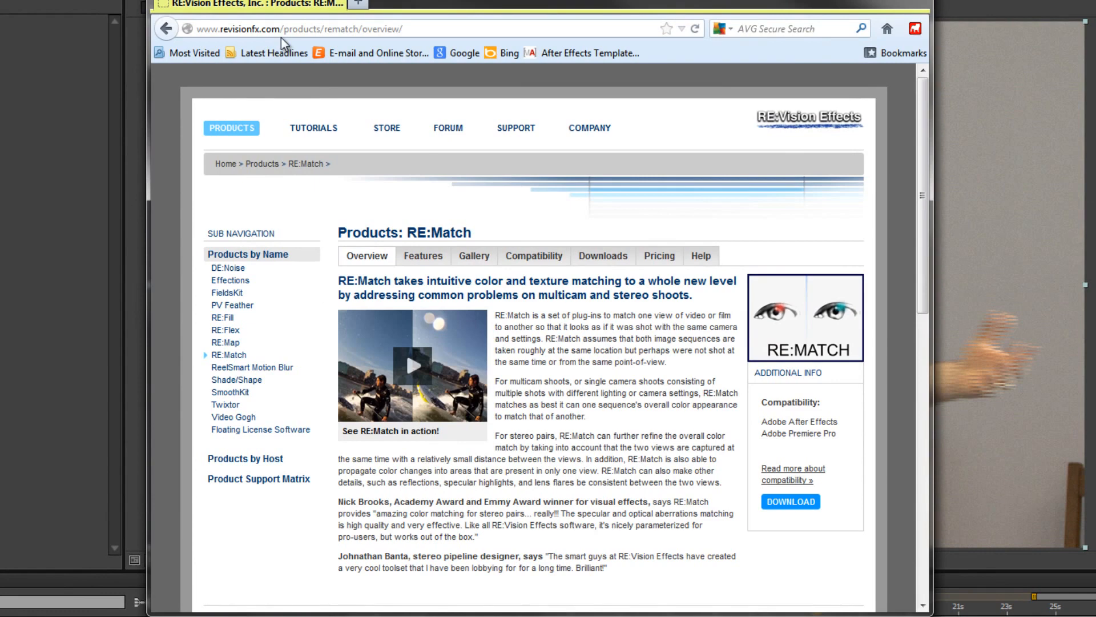
mouse_move(794, 346)
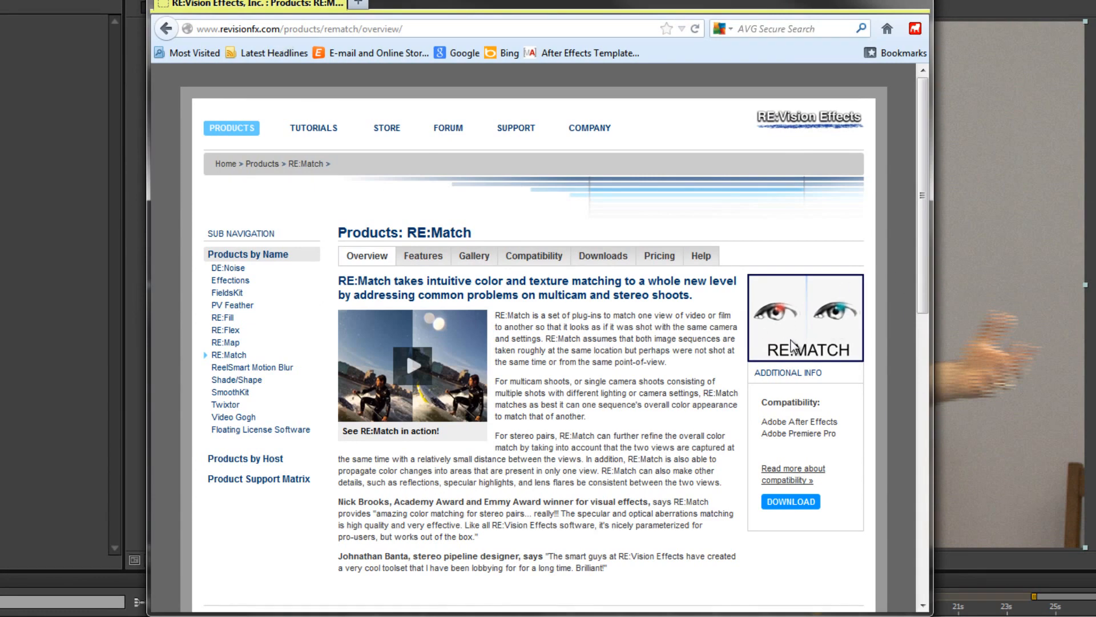
mouse_move(609, 418)
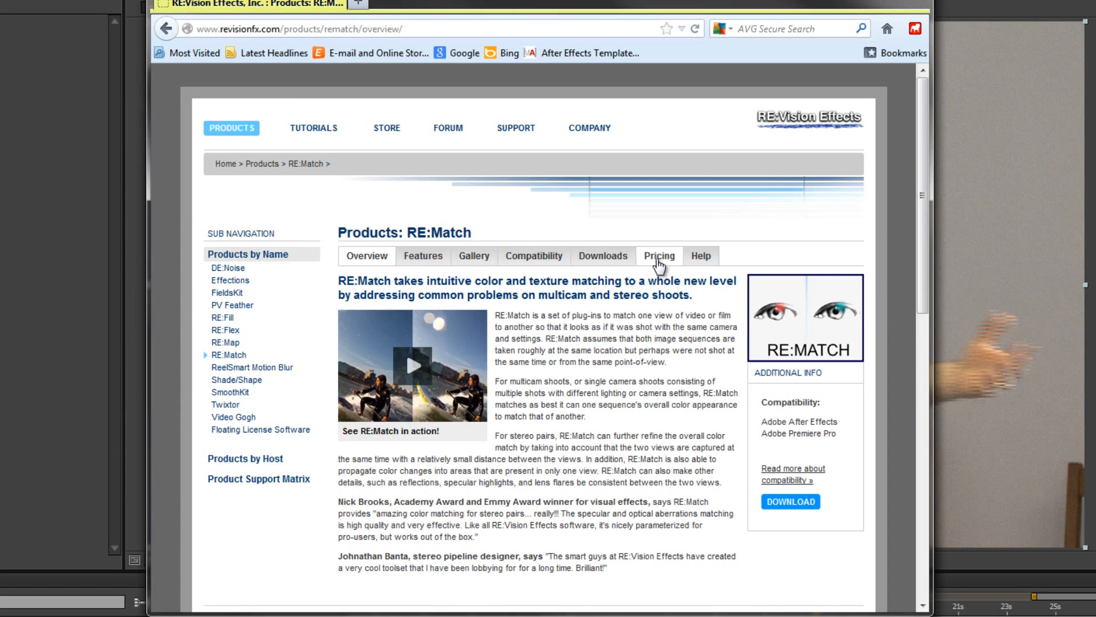
left_click(602, 255)
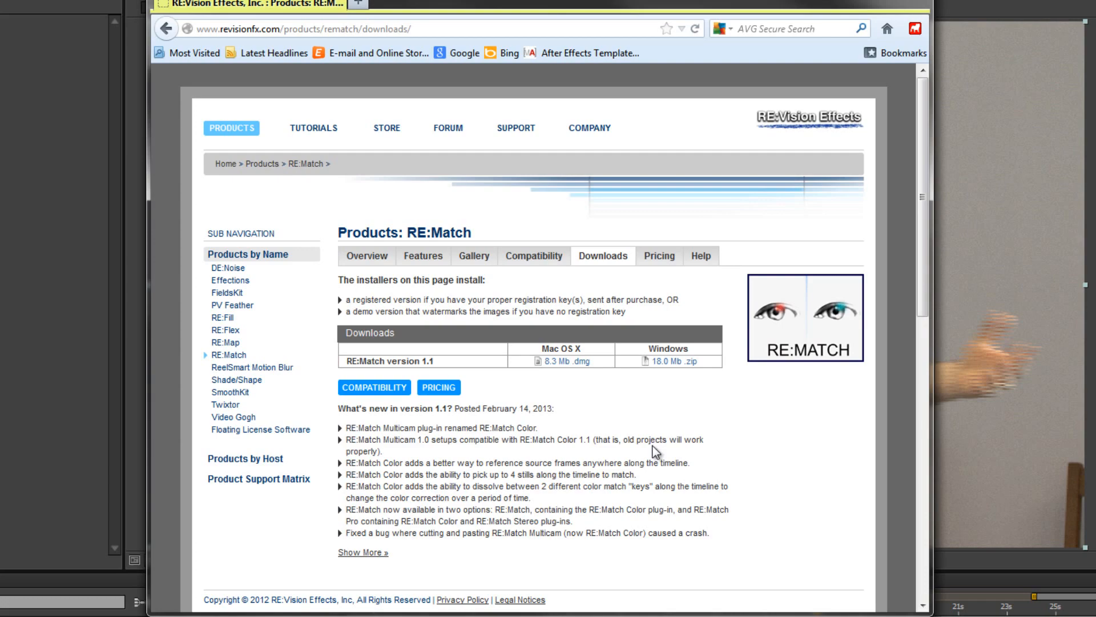
mouse_move(652, 454)
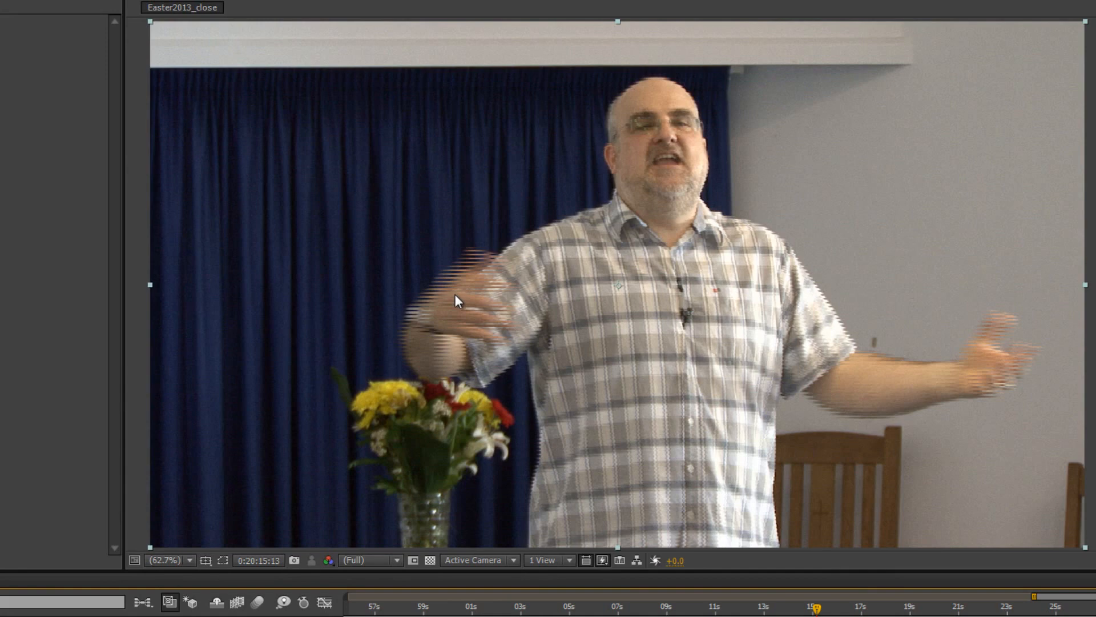
mouse_move(478, 244)
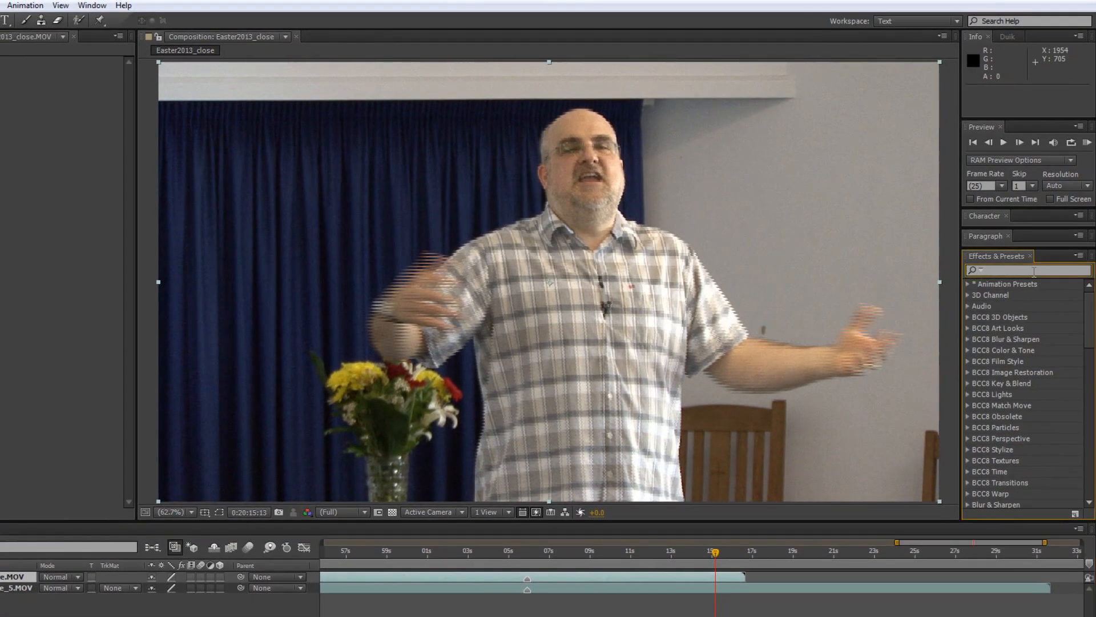
- Search Effects & Presets for 'de' to find and apply BCC Deinterlace to the footage
type("dei")
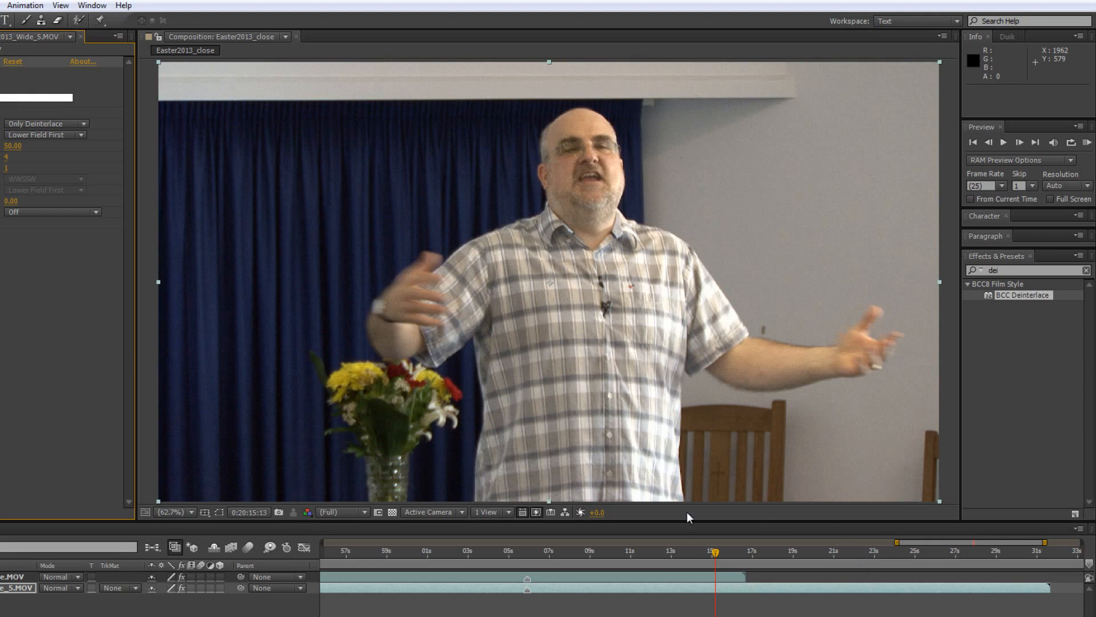
mouse_move(521, 316)
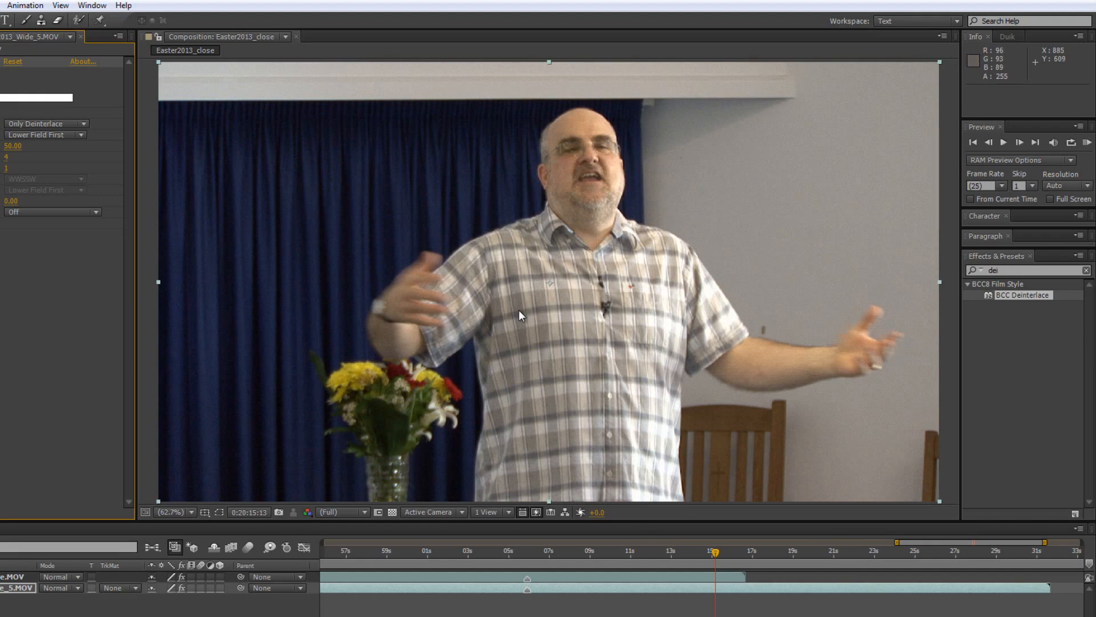
mouse_move(597, 154)
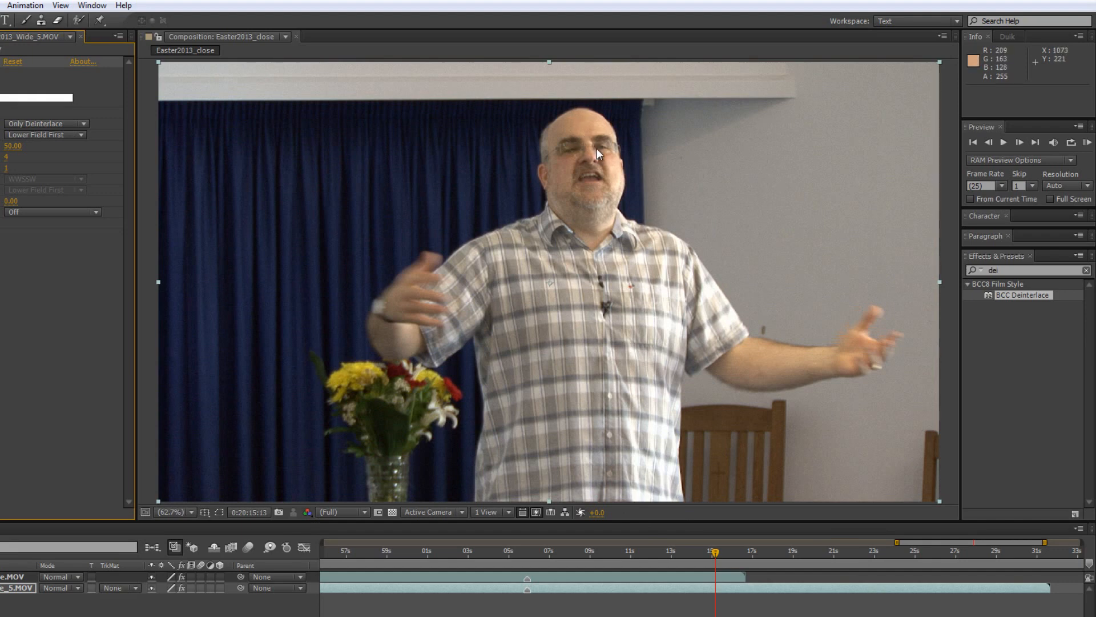
mouse_move(614, 151)
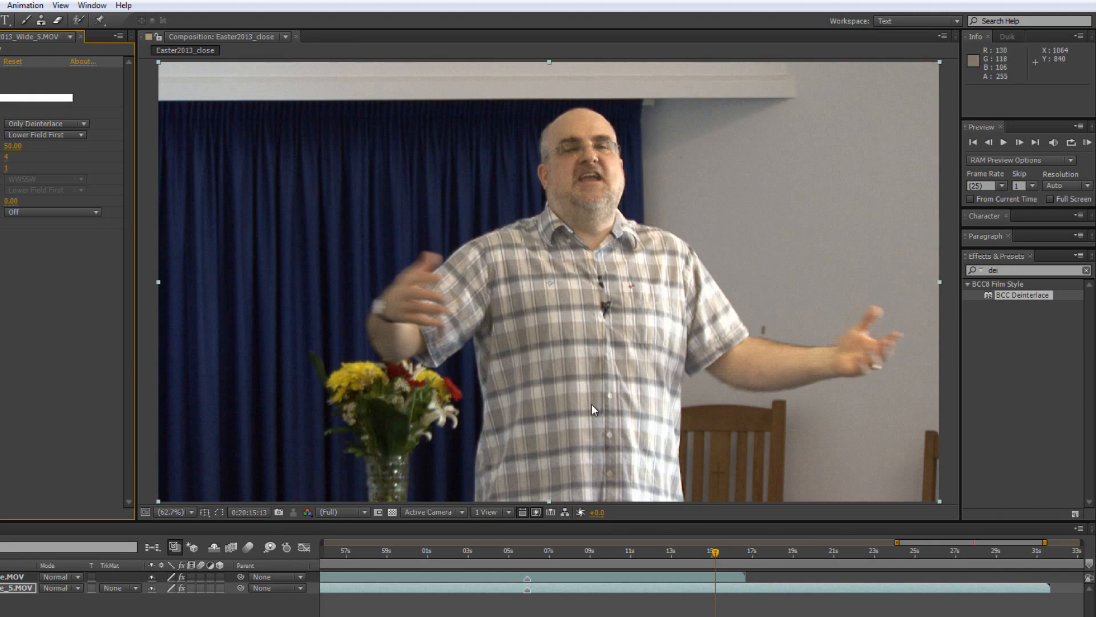
mouse_move(1051, 306)
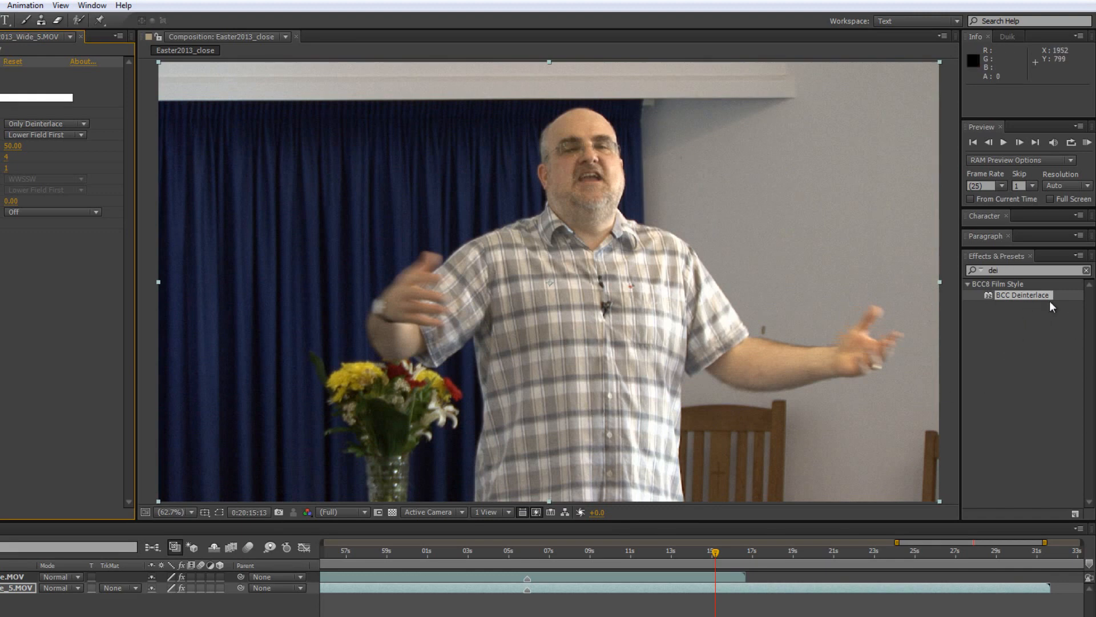
mouse_move(1010, 329)
type("RE:")
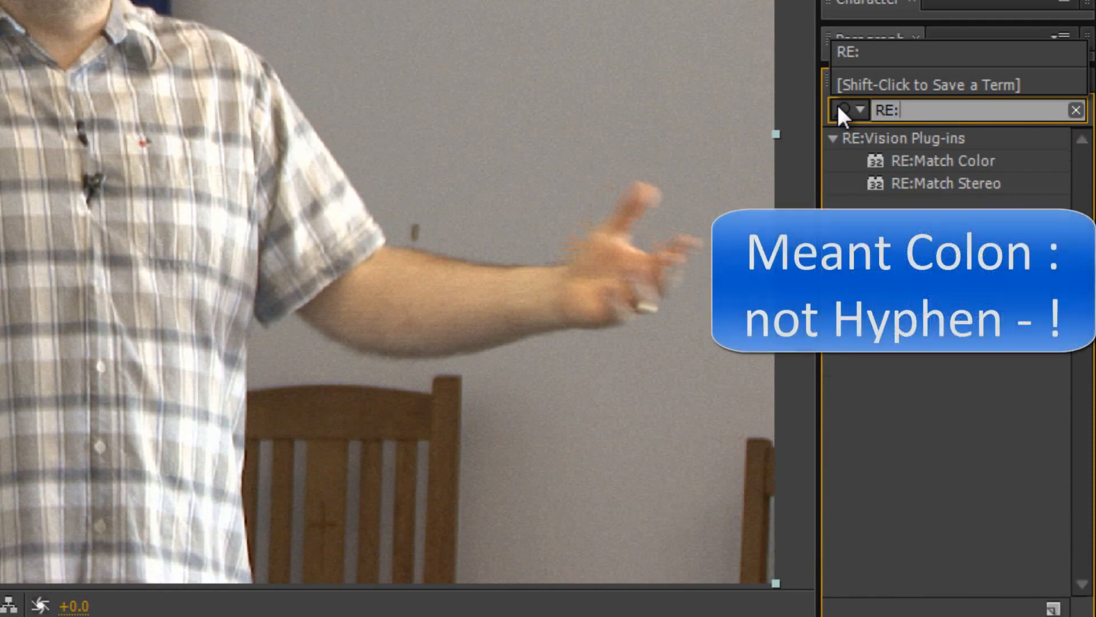
mouse_move(923, 140)
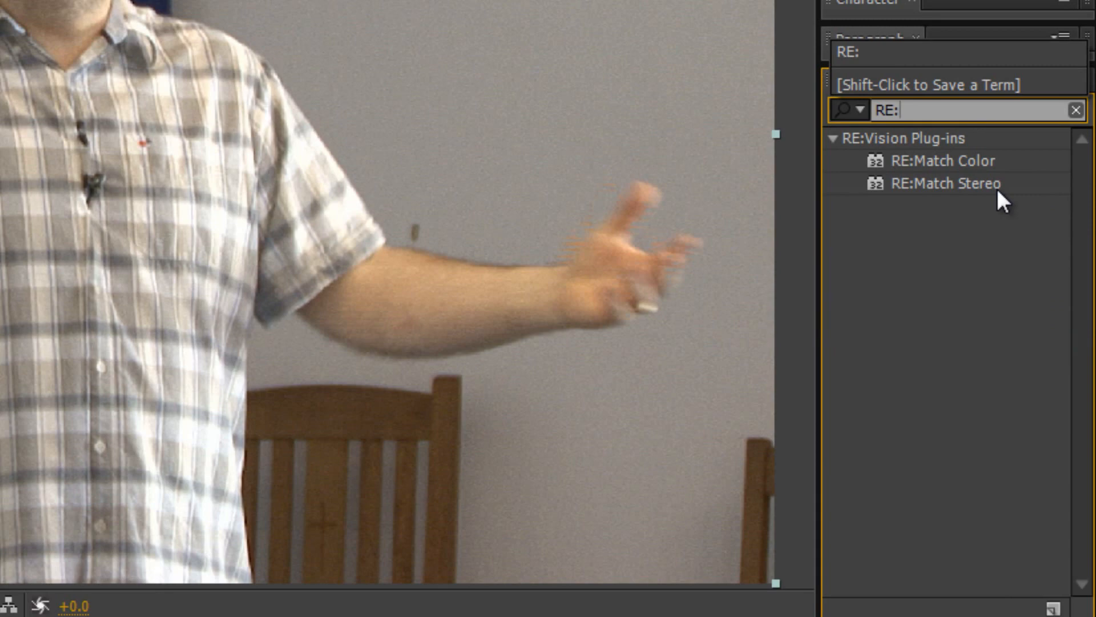
mouse_move(954, 201)
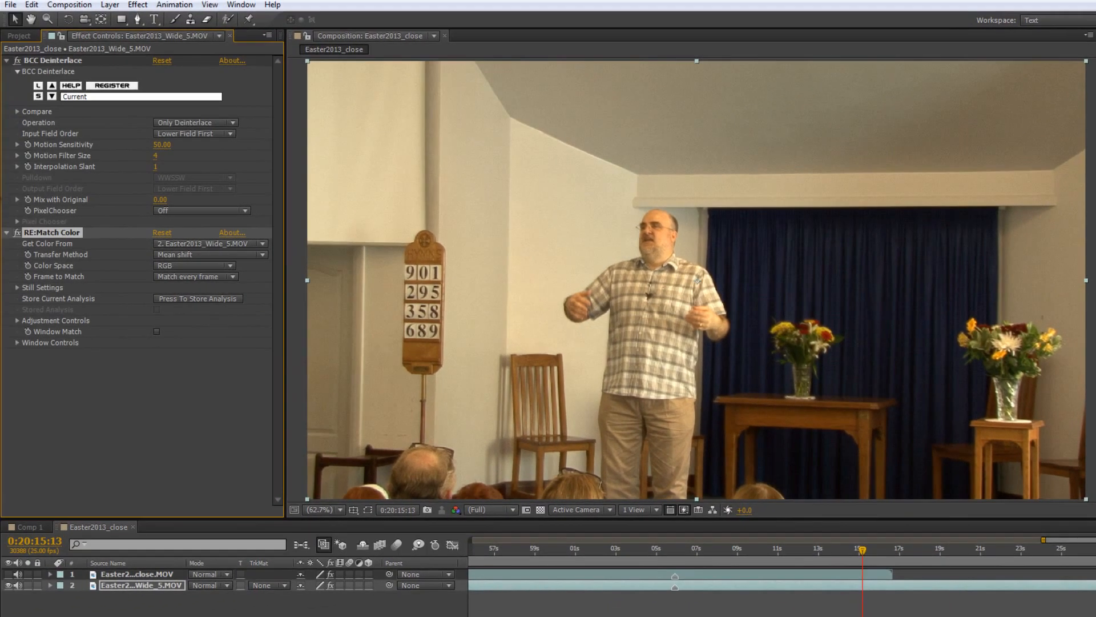
left_click(7, 60)
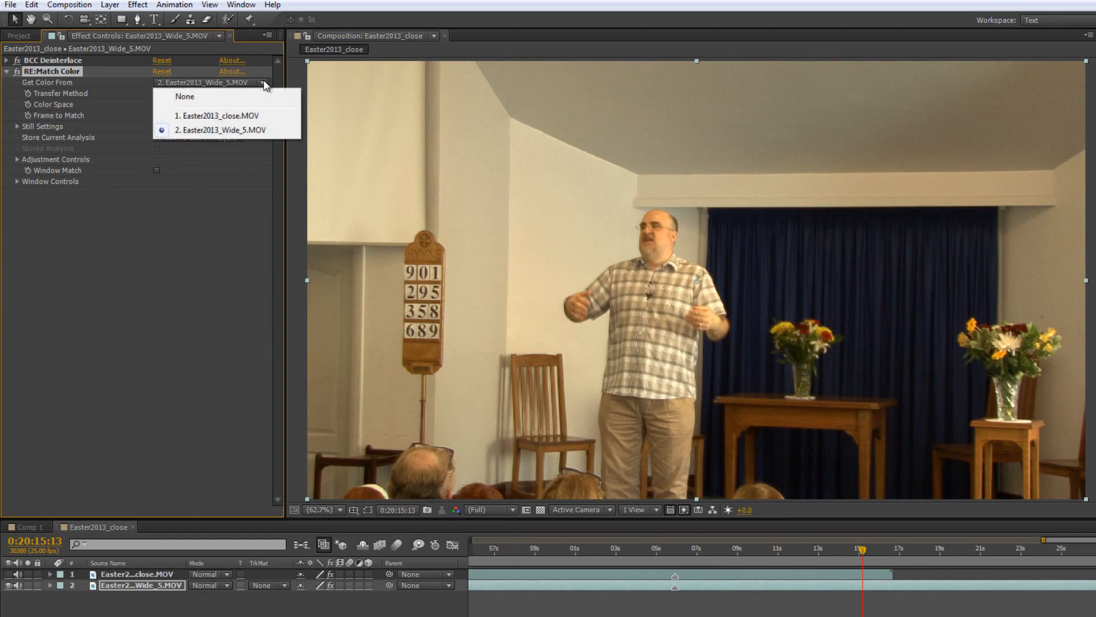
mouse_move(215, 115)
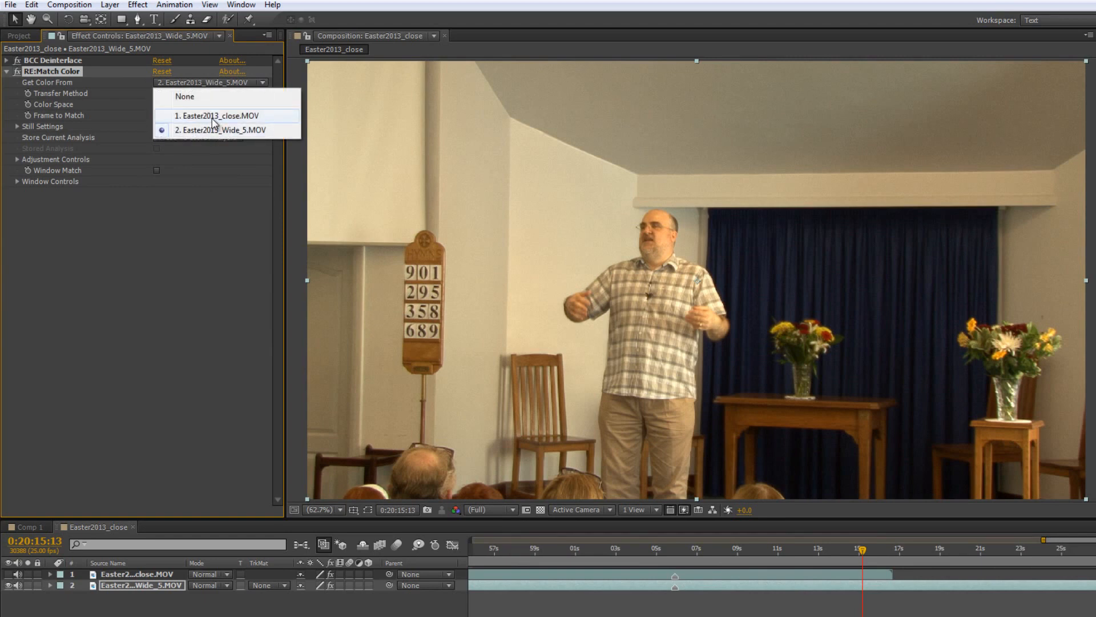
left_click(213, 115)
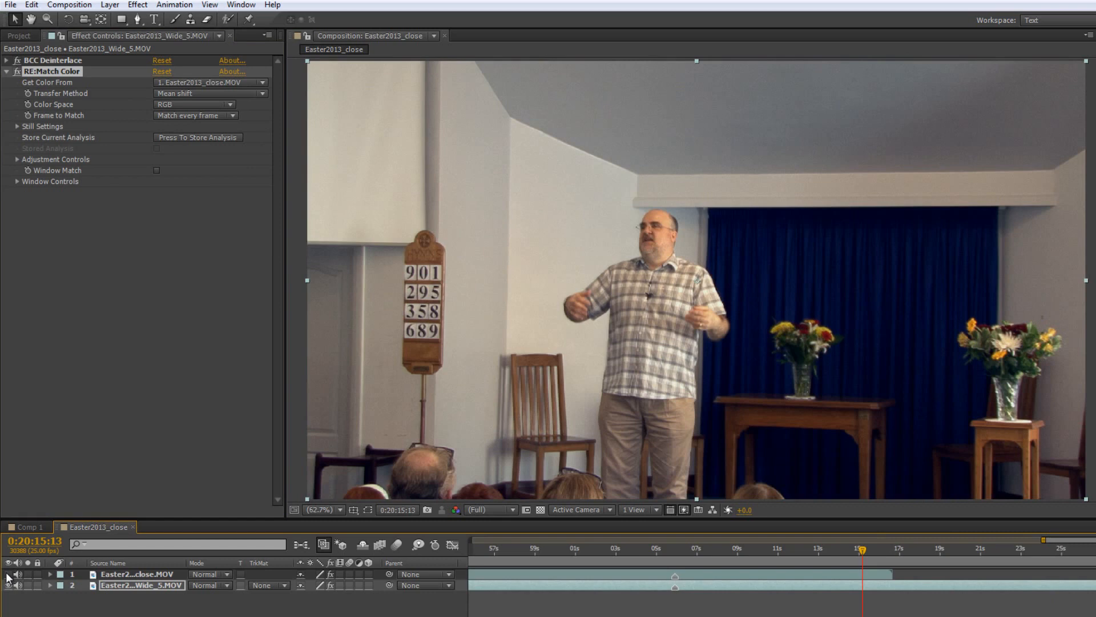
mouse_move(88, 325)
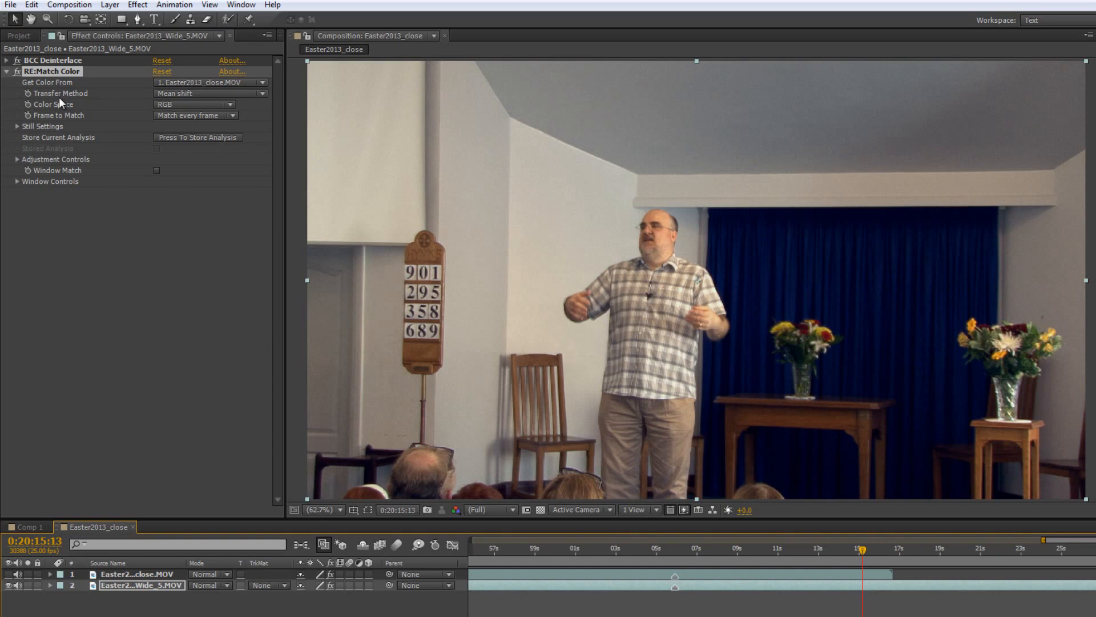
mouse_move(259, 95)
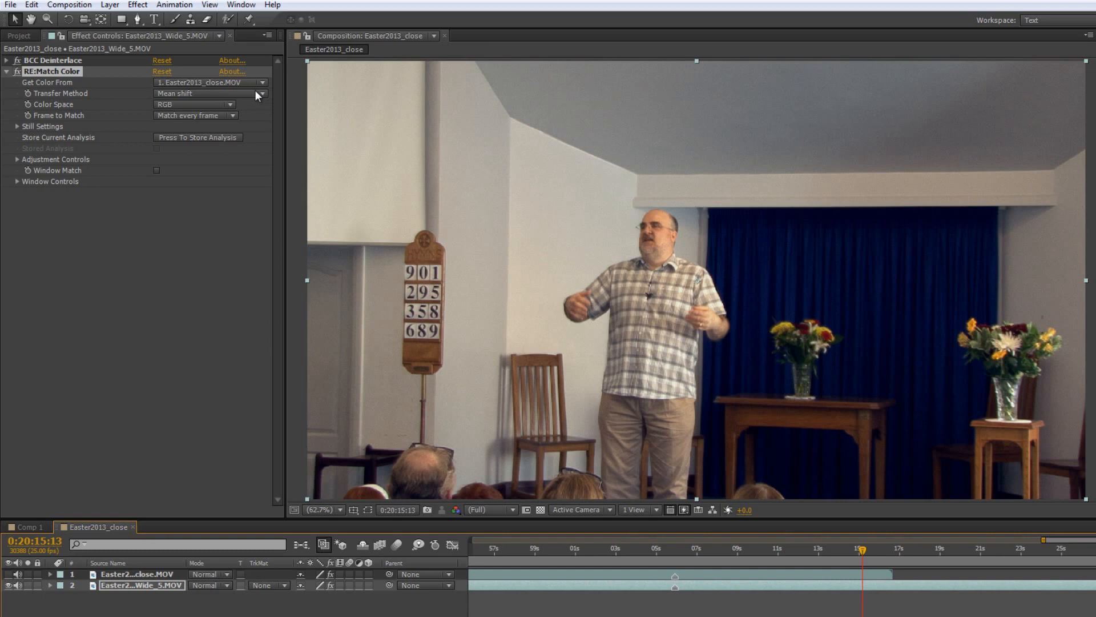
left_click(211, 93)
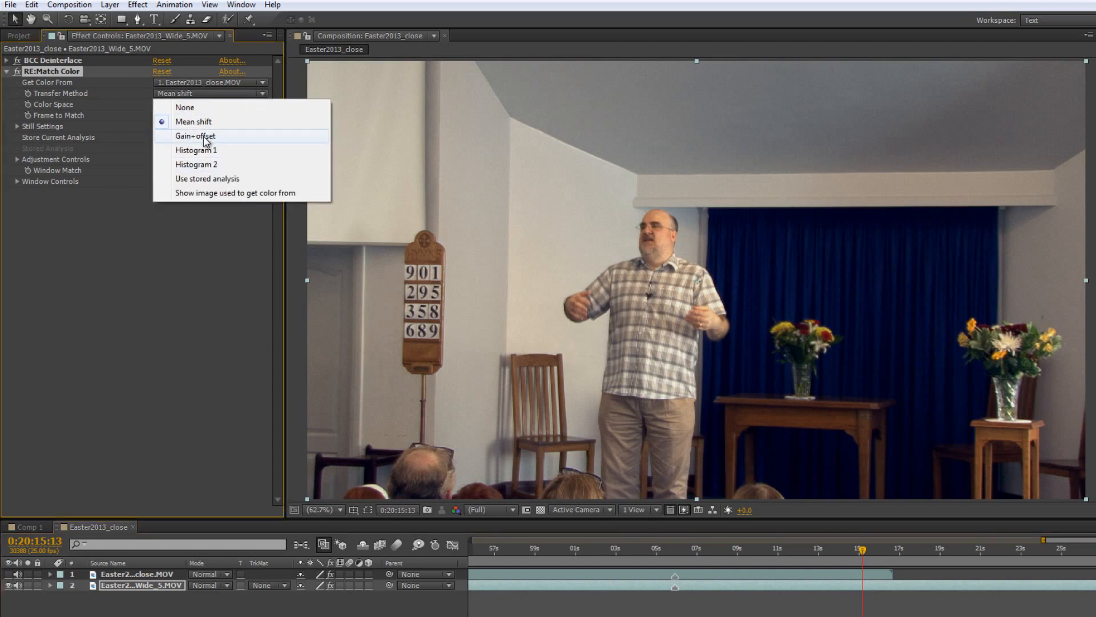
left_click(194, 136)
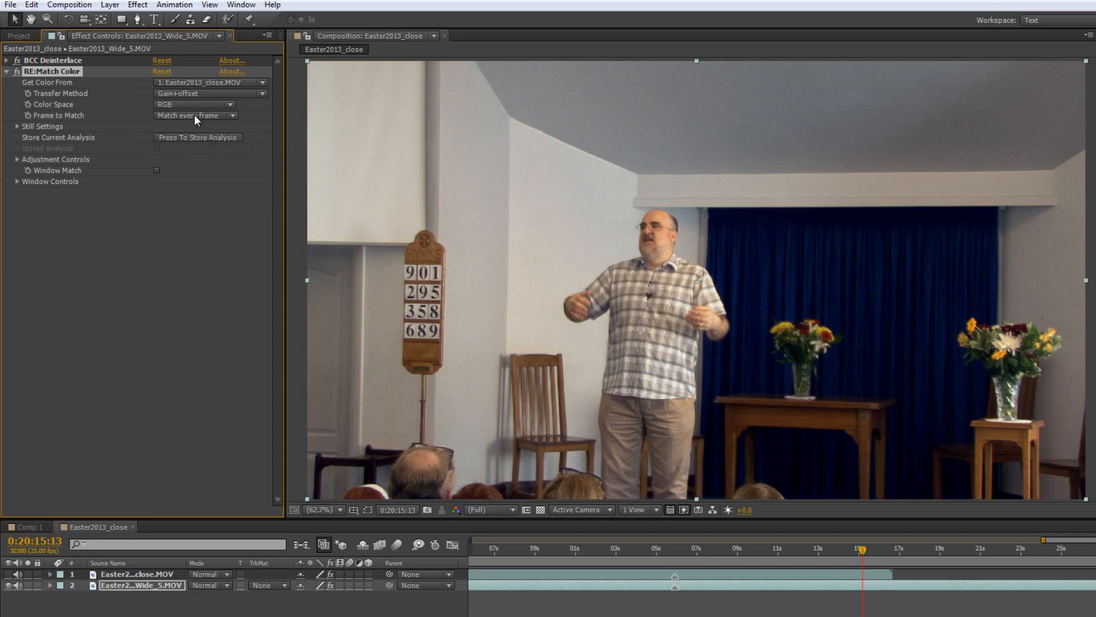
mouse_move(816, 289)
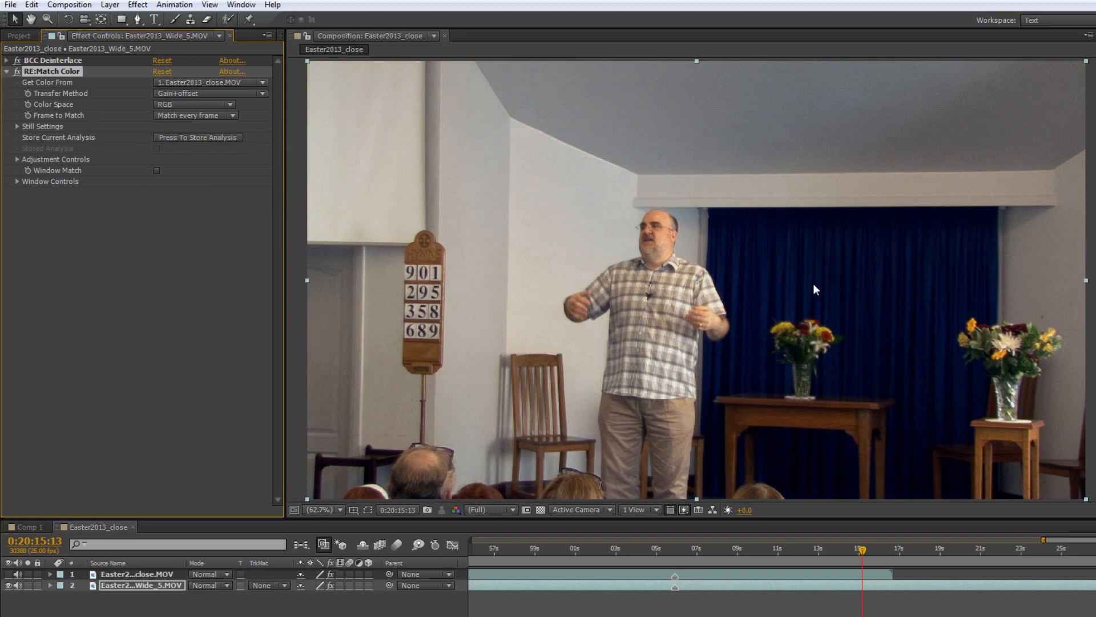
left_click(210, 93)
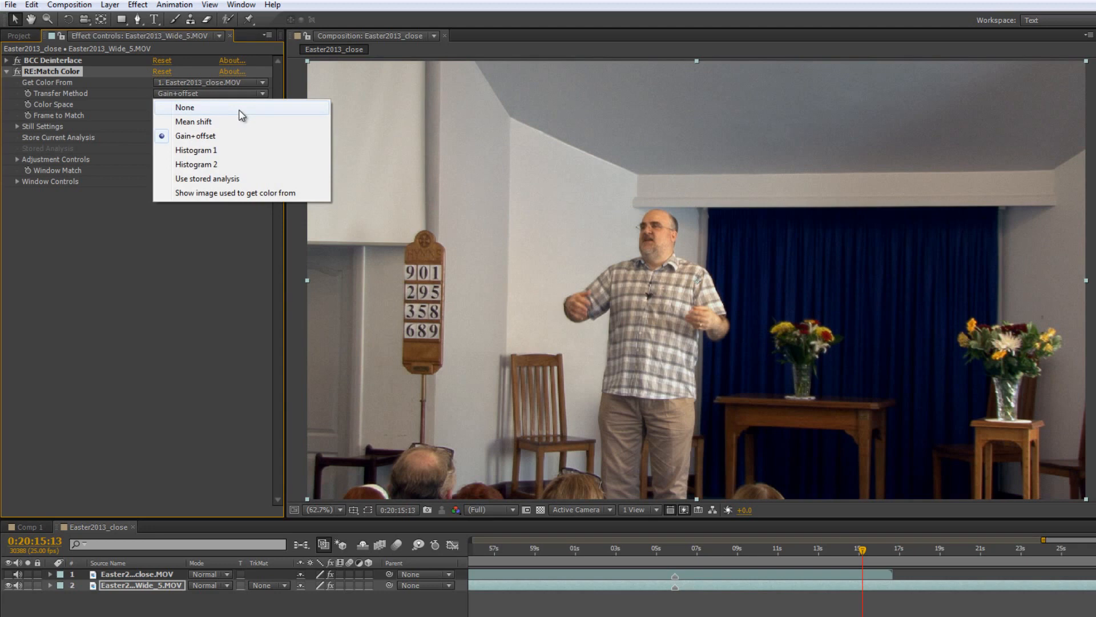
left_click(193, 121)
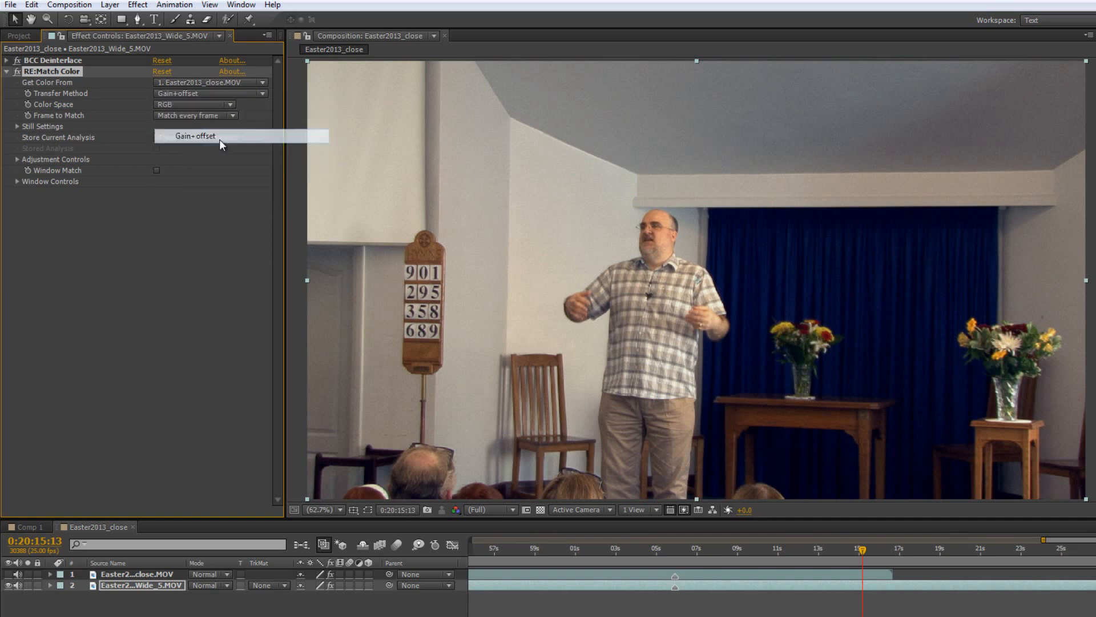
left_click(196, 136)
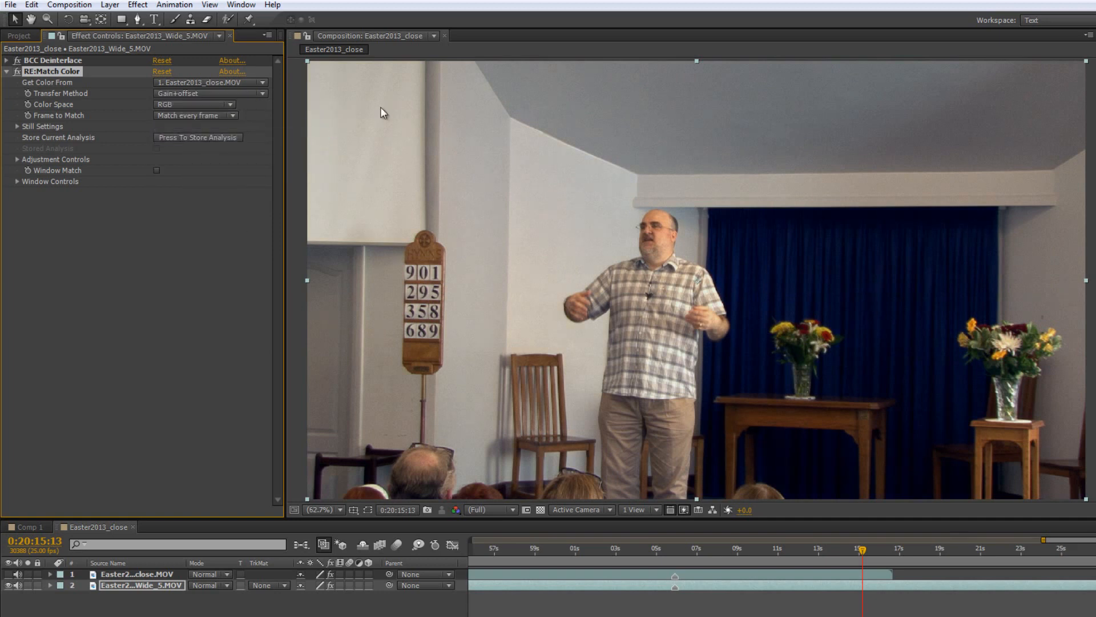
mouse_move(292, 325)
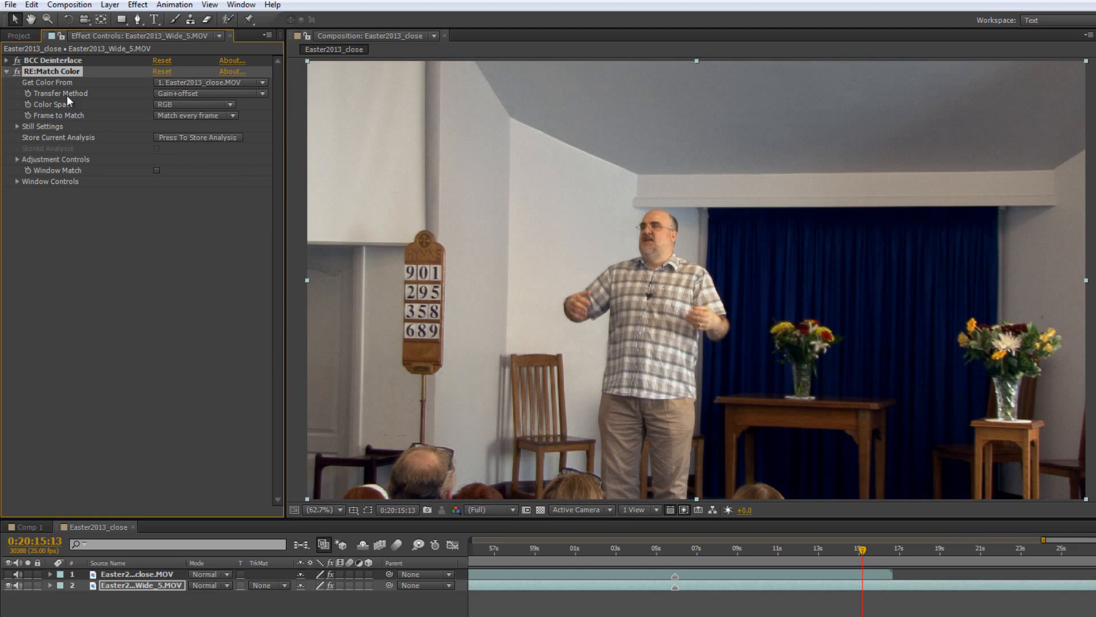
mouse_move(233, 110)
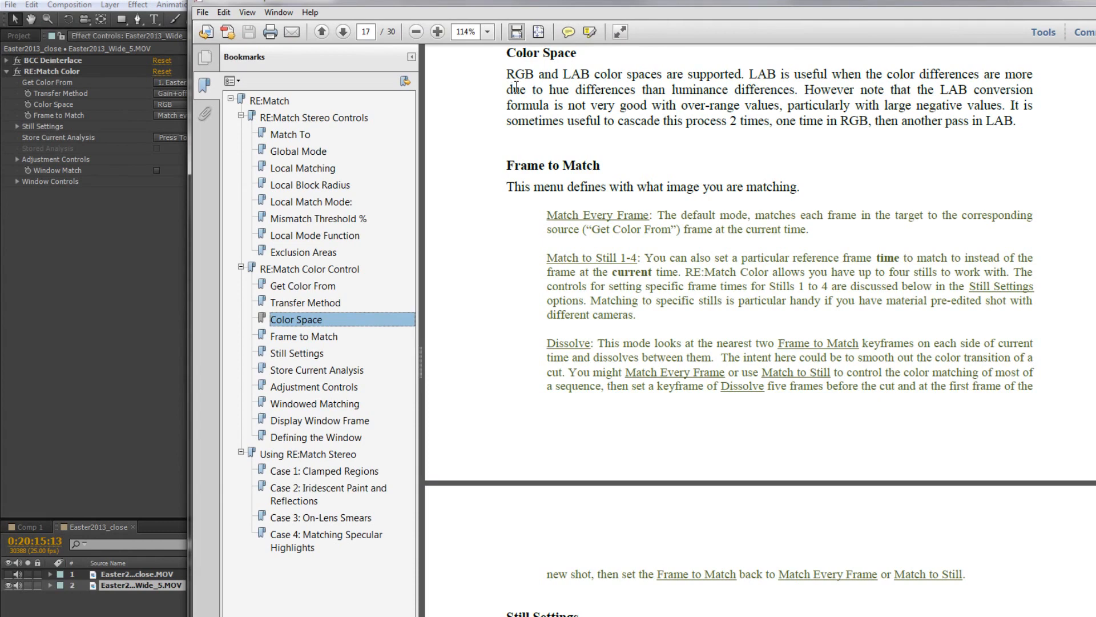
mouse_move(730, 89)
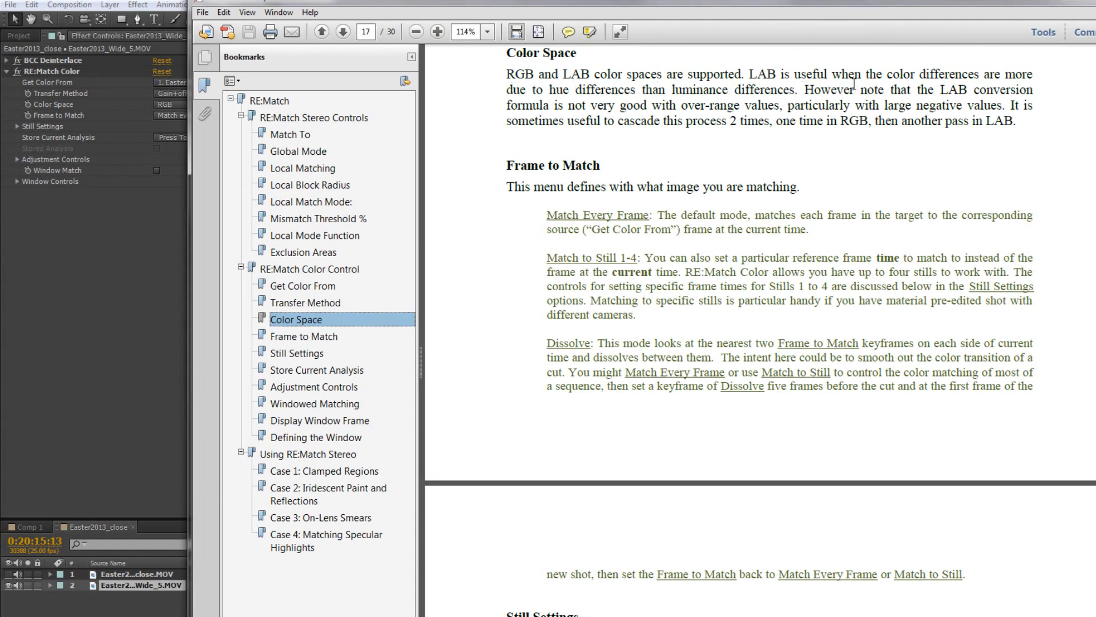
mouse_move(596, 96)
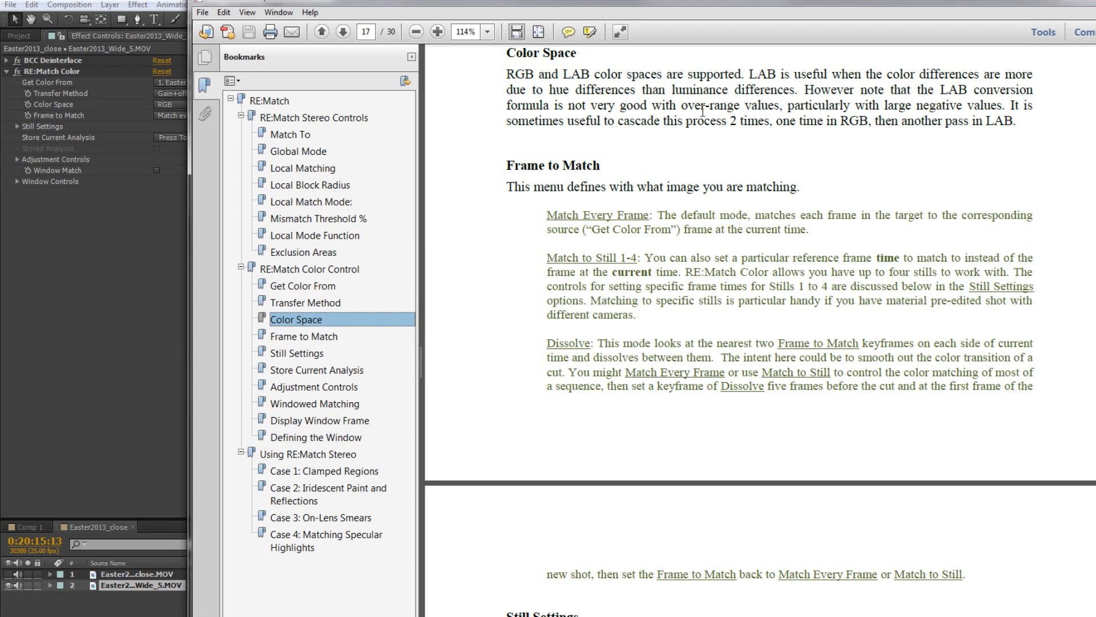
mouse_move(859, 152)
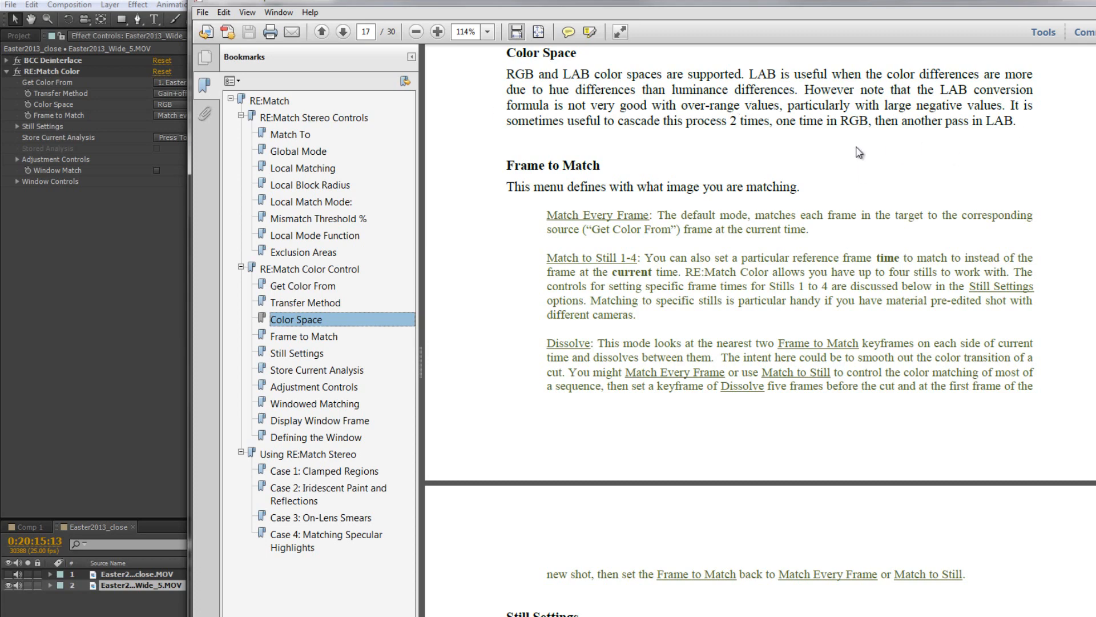
mouse_move(786, 139)
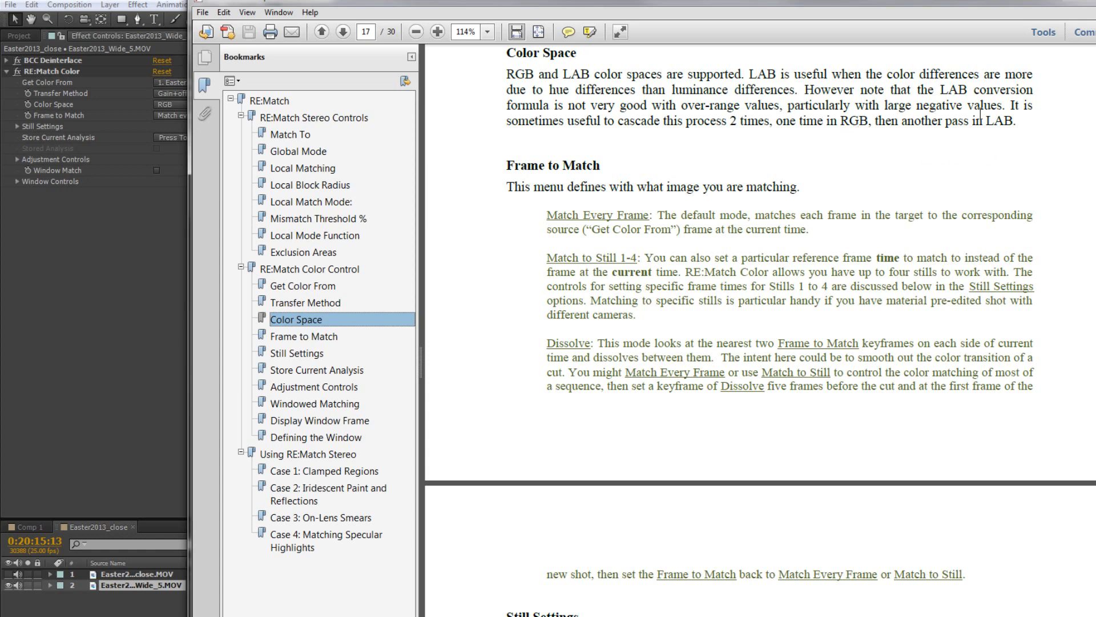
mouse_move(56, 123)
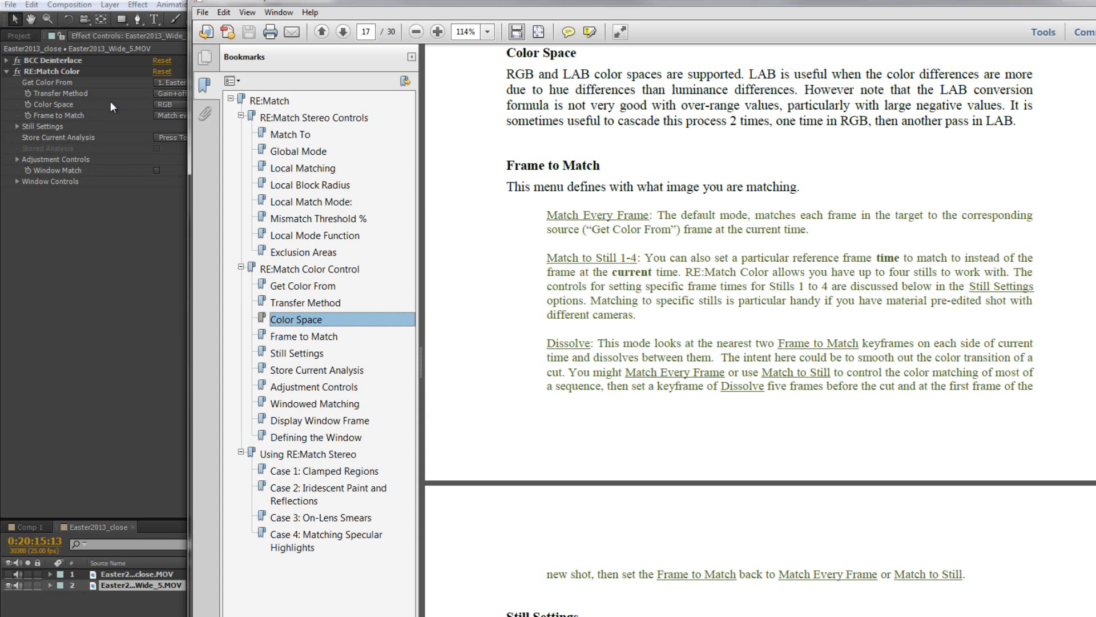
mouse_move(727, 111)
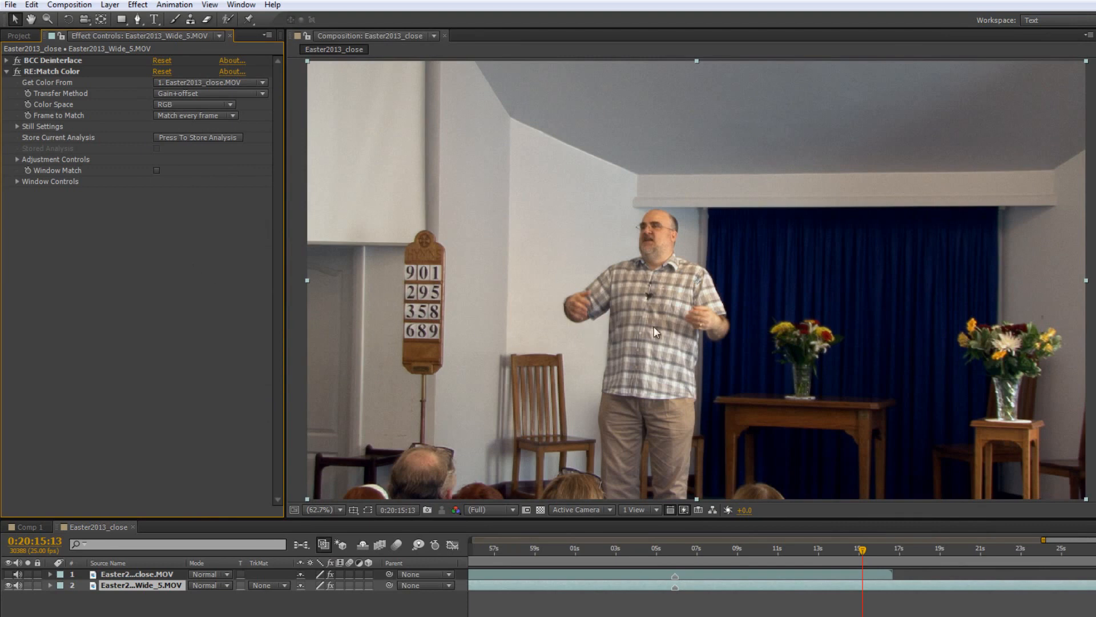
mouse_move(664, 197)
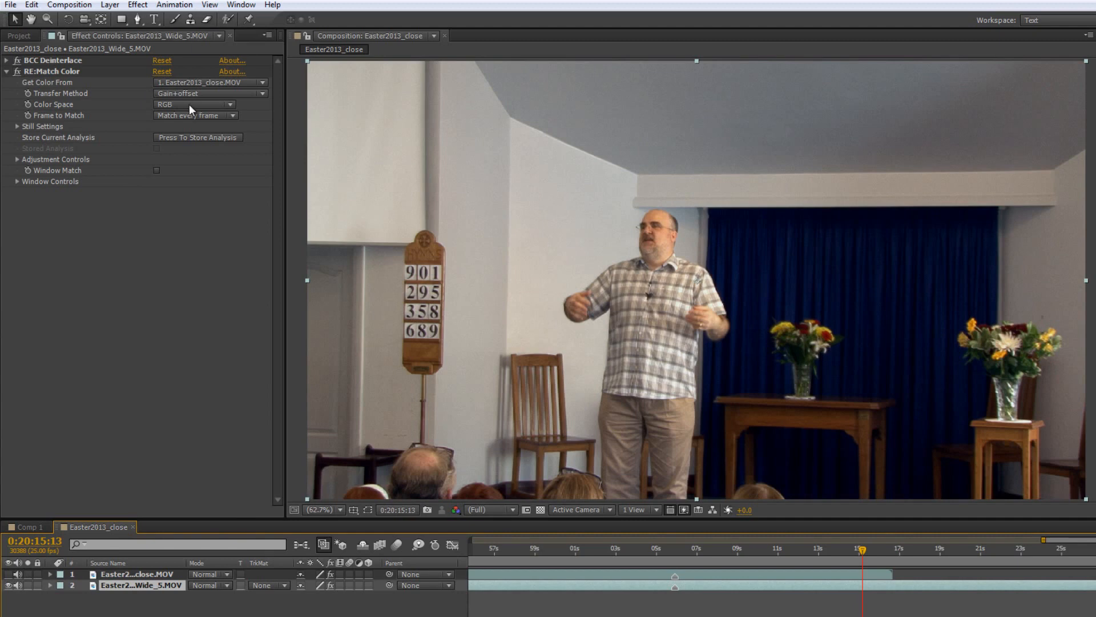
- Try LAB as the matching colour space, revert to RGB, and scrub back to about 0:20:09
left_click(194, 104)
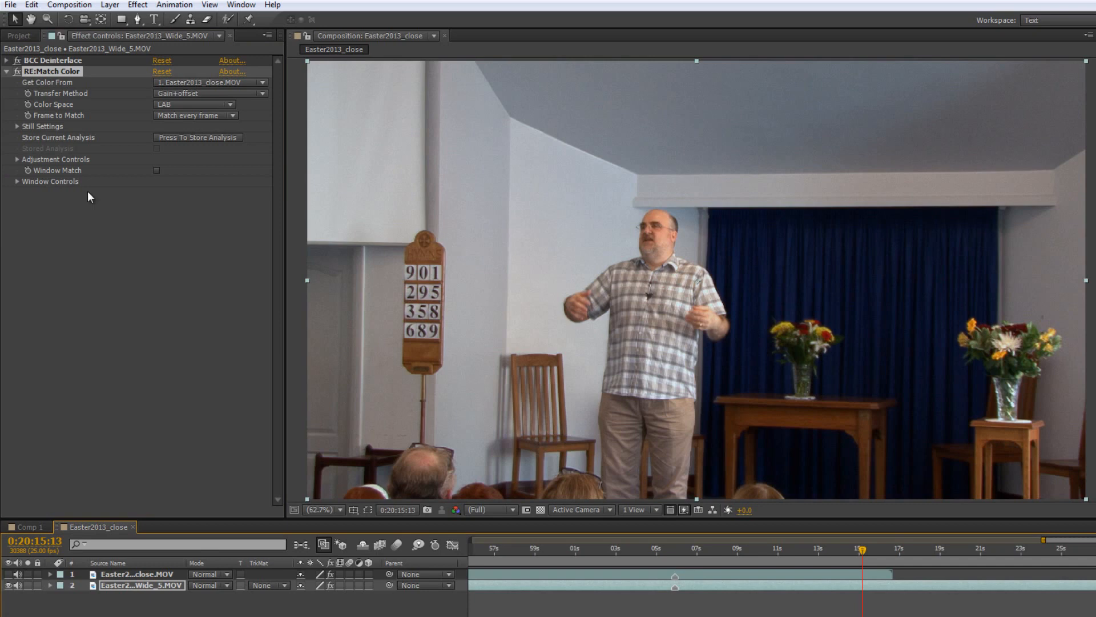
left_click(194, 104)
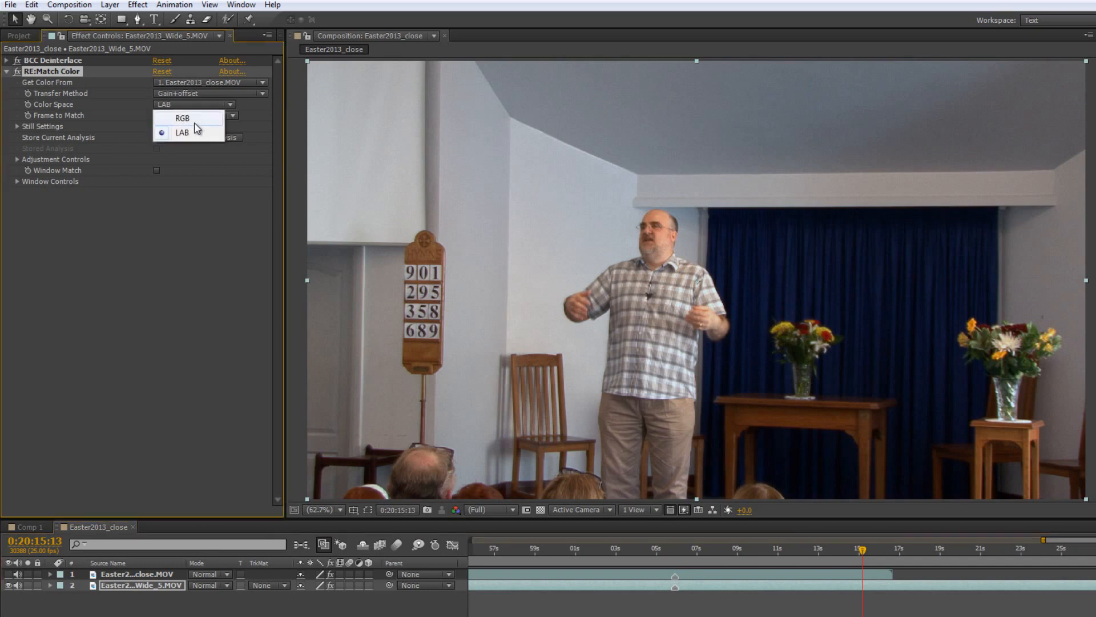
left_click(182, 118)
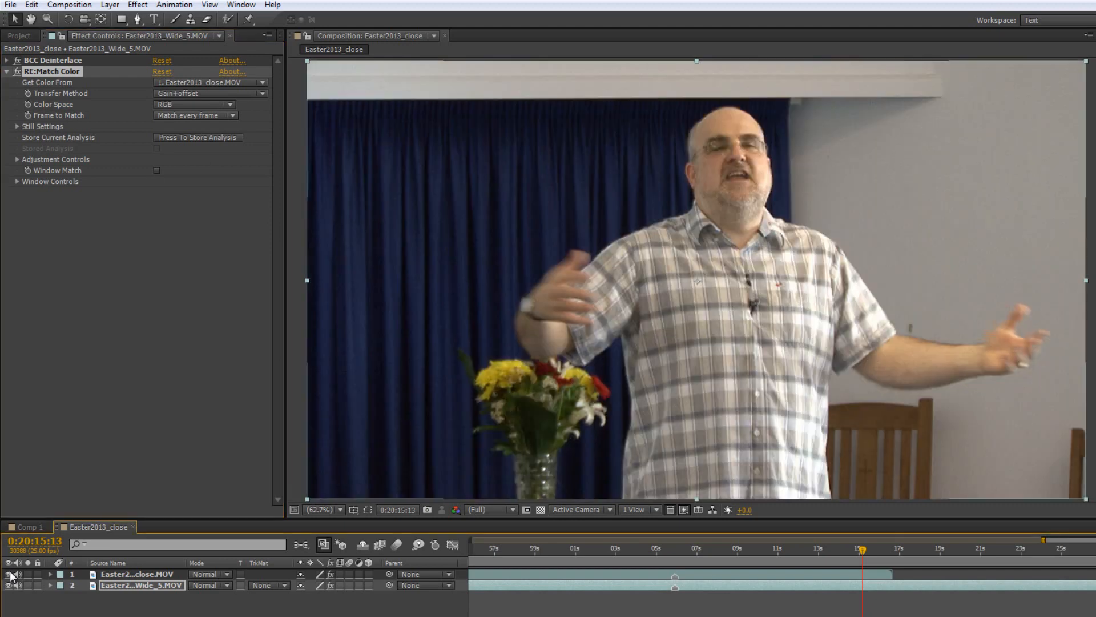
mouse_move(870, 307)
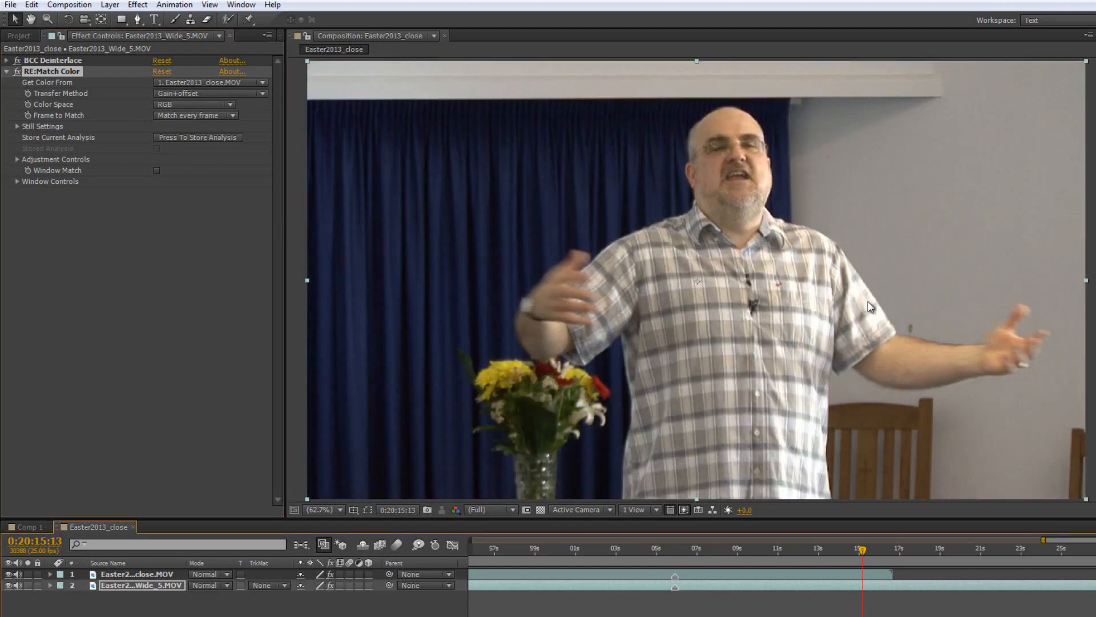
mouse_move(662, 438)
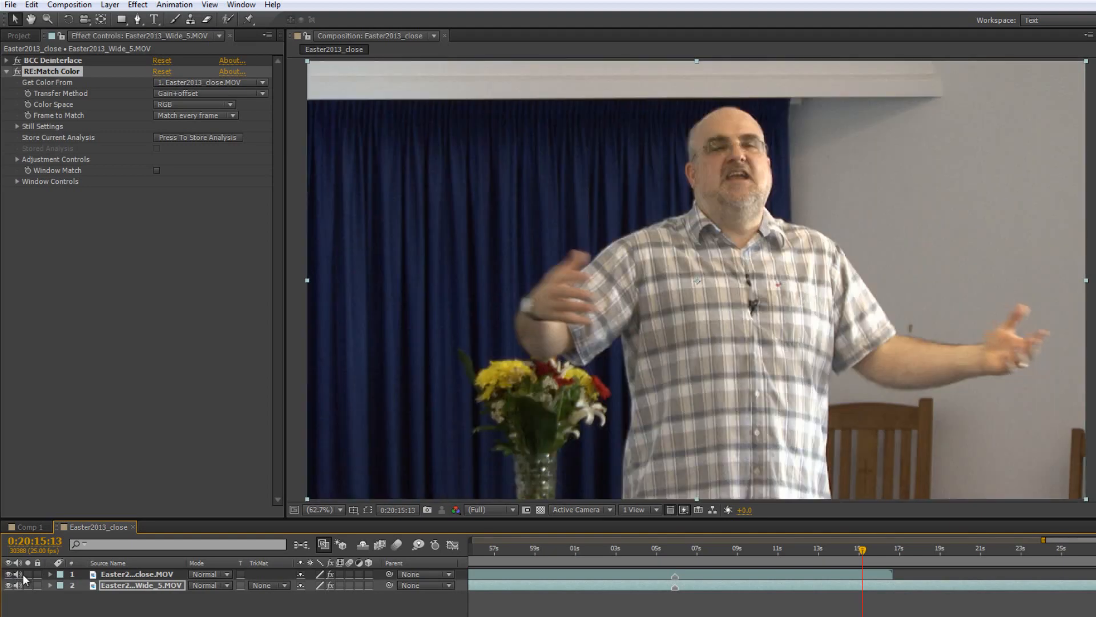
left_click_drag(861, 549, 744, 549)
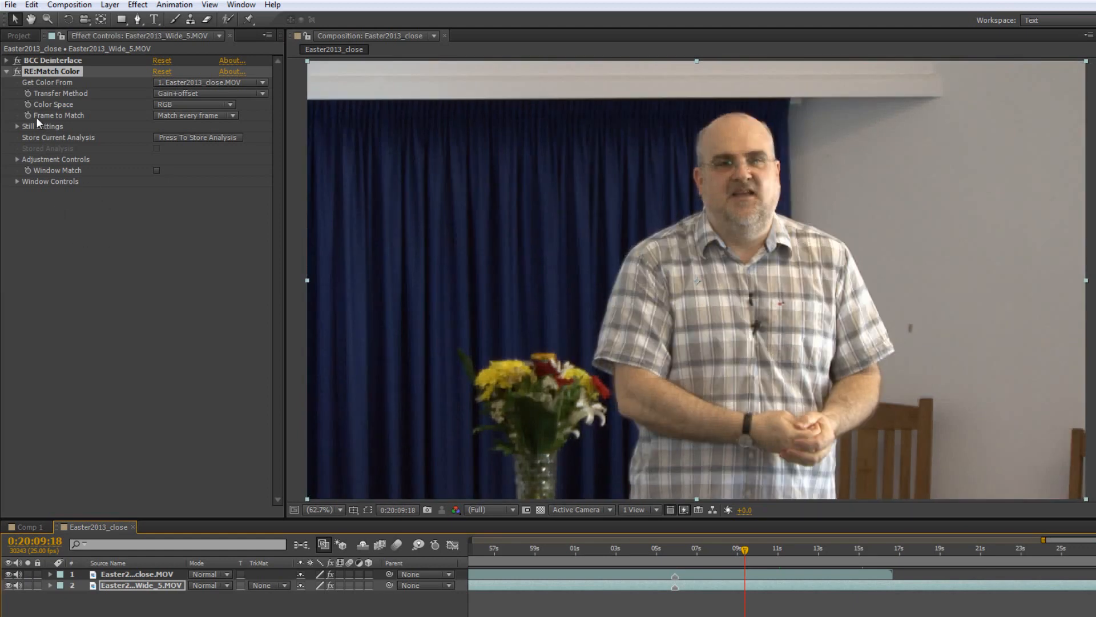
mouse_move(160, 125)
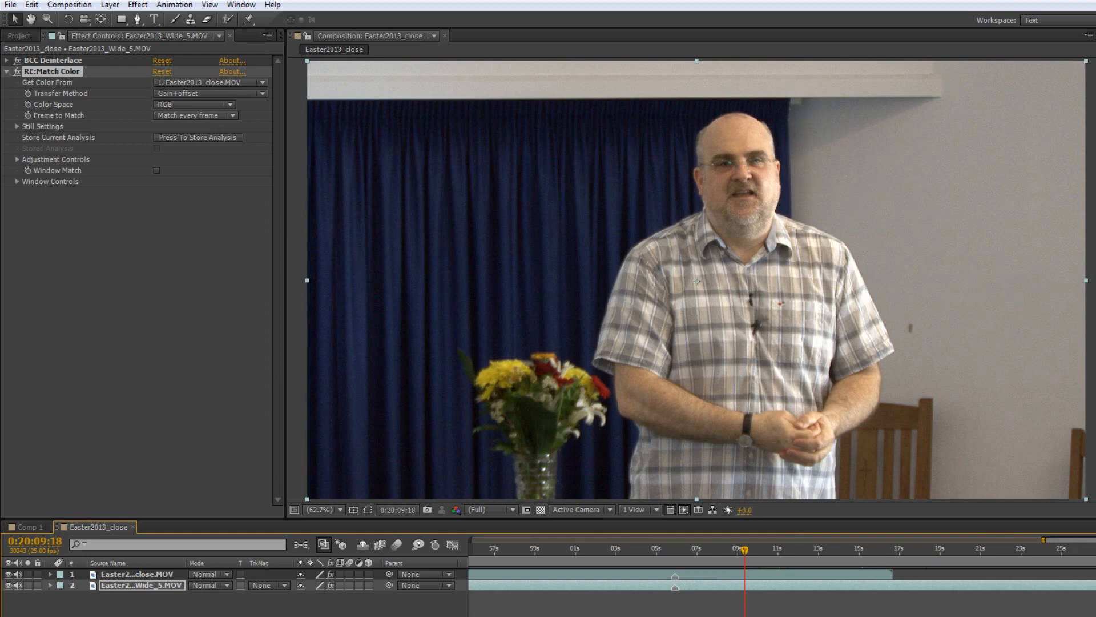
mouse_move(1032, 100)
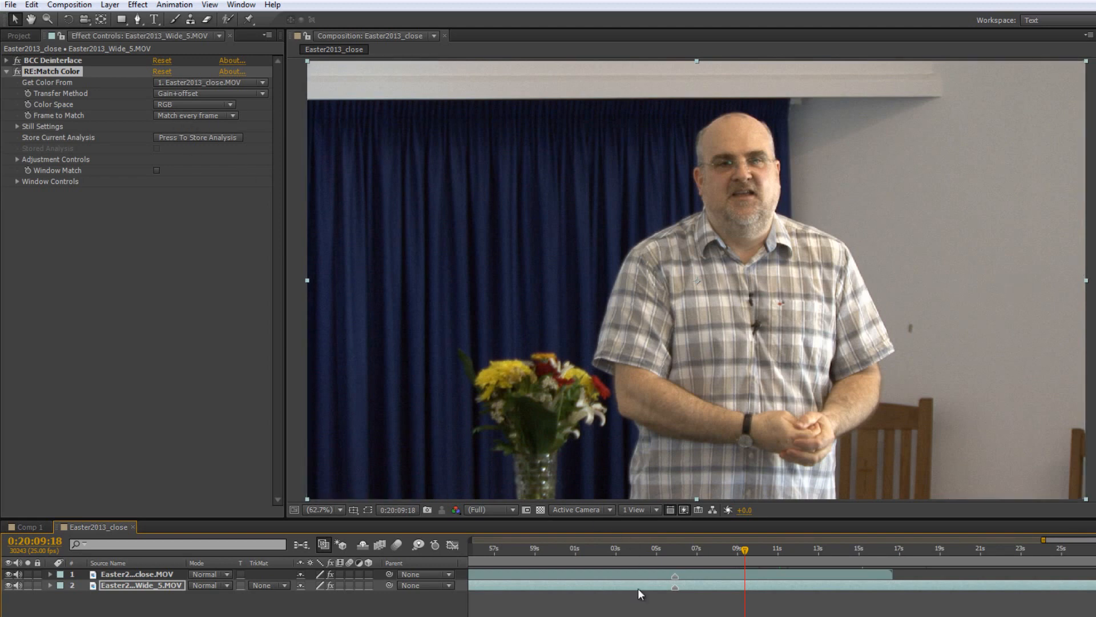
mouse_move(320, 296)
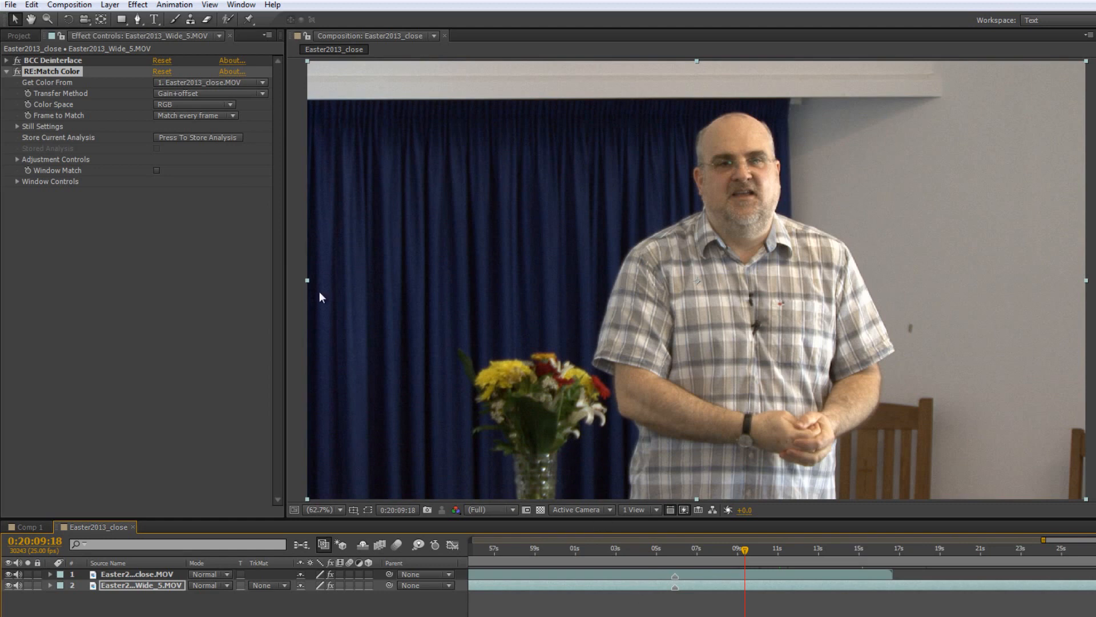
mouse_move(233, 295)
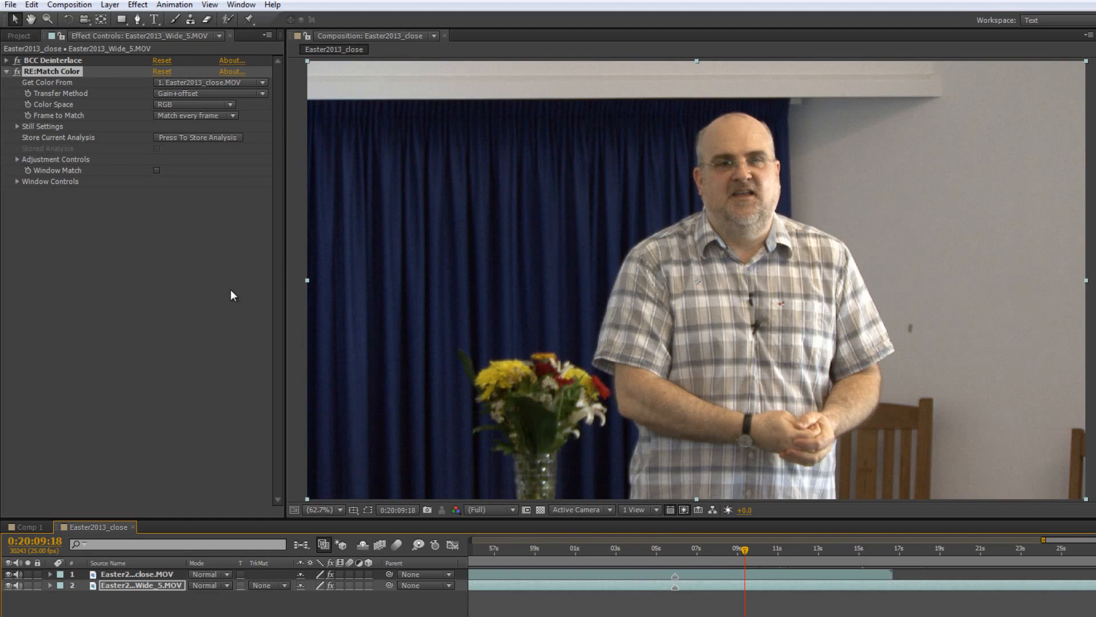
mouse_move(40, 125)
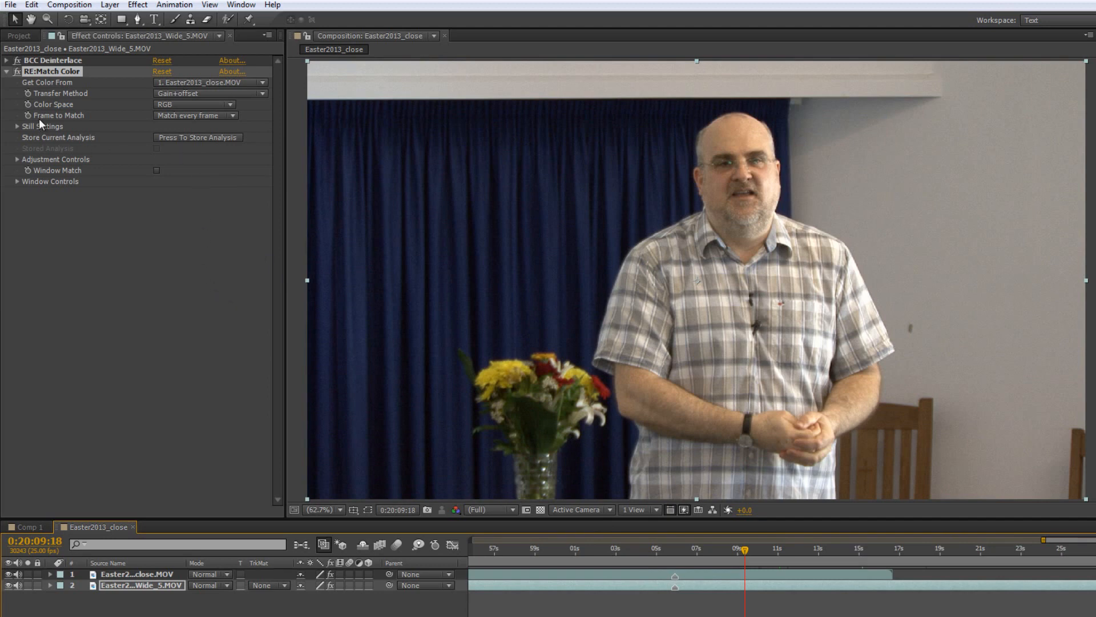
mouse_move(201, 124)
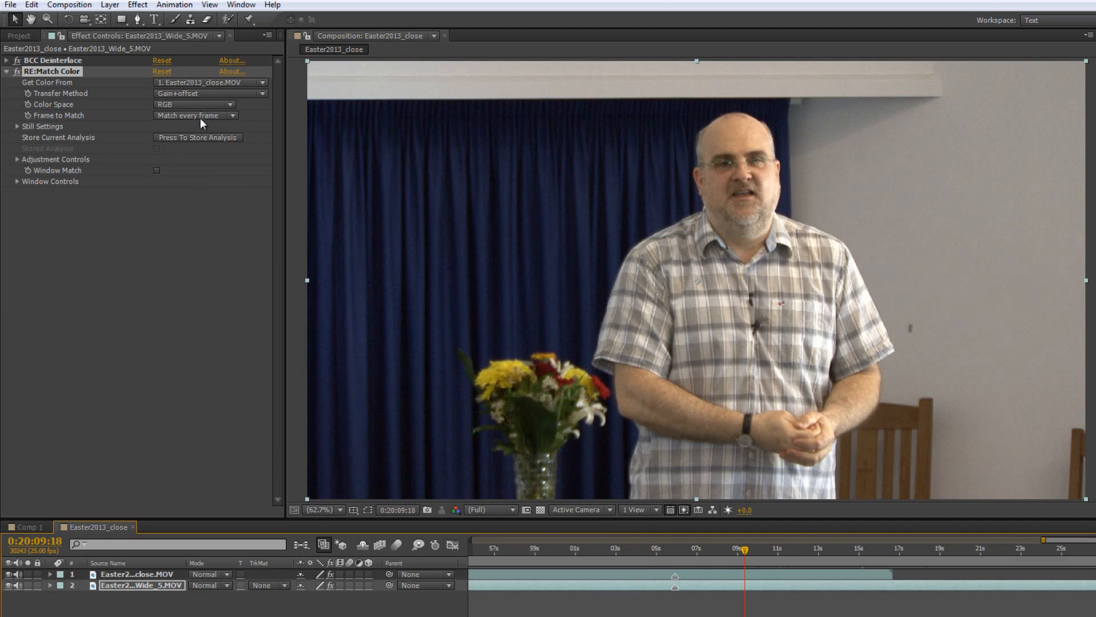
- Show the Frame to Match options: every frame, one of four stills, or a dissolve
left_click(194, 115)
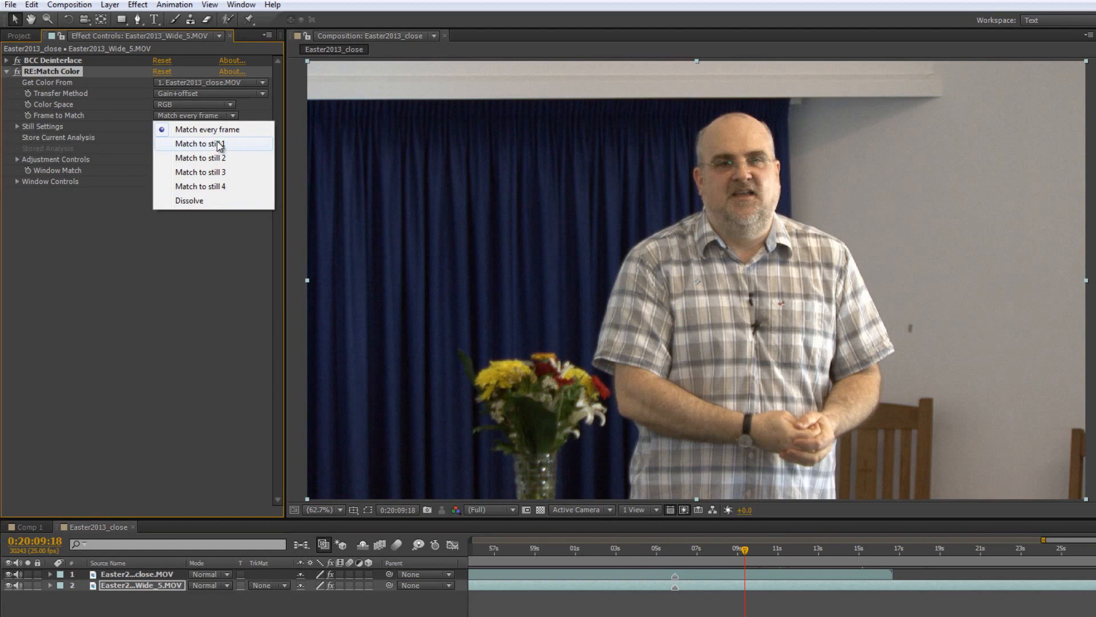
mouse_move(218, 186)
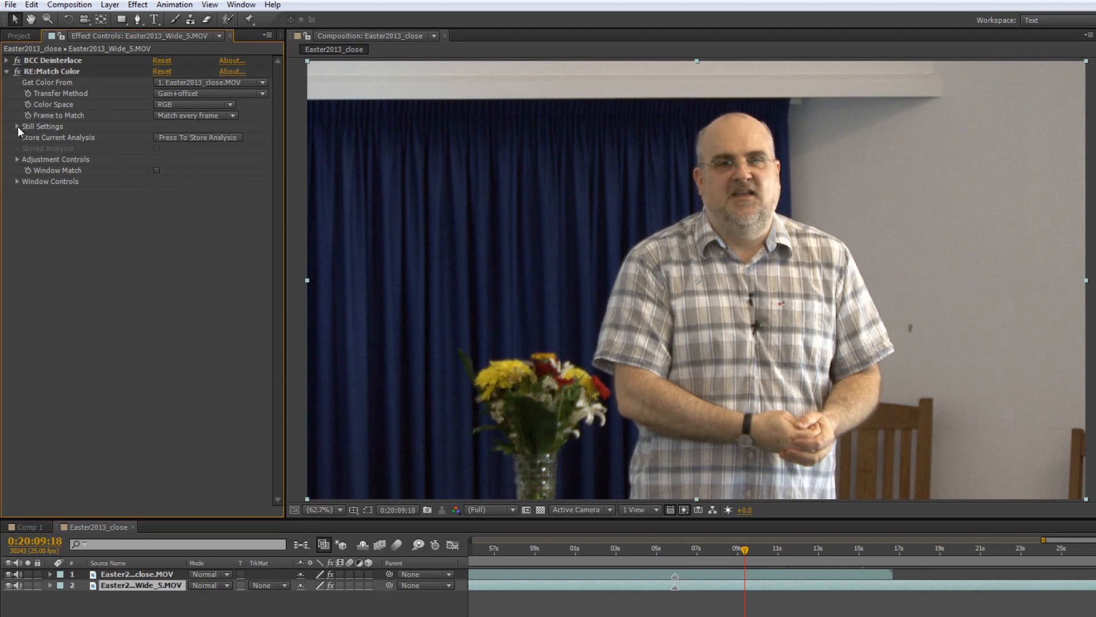
left_click(17, 126)
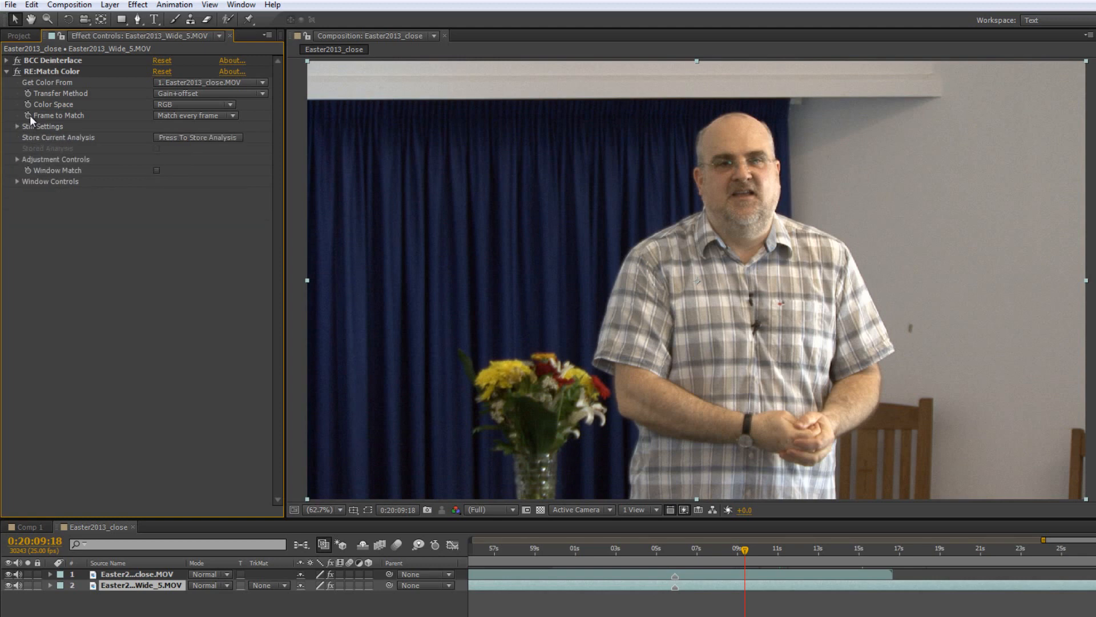
left_click(194, 116)
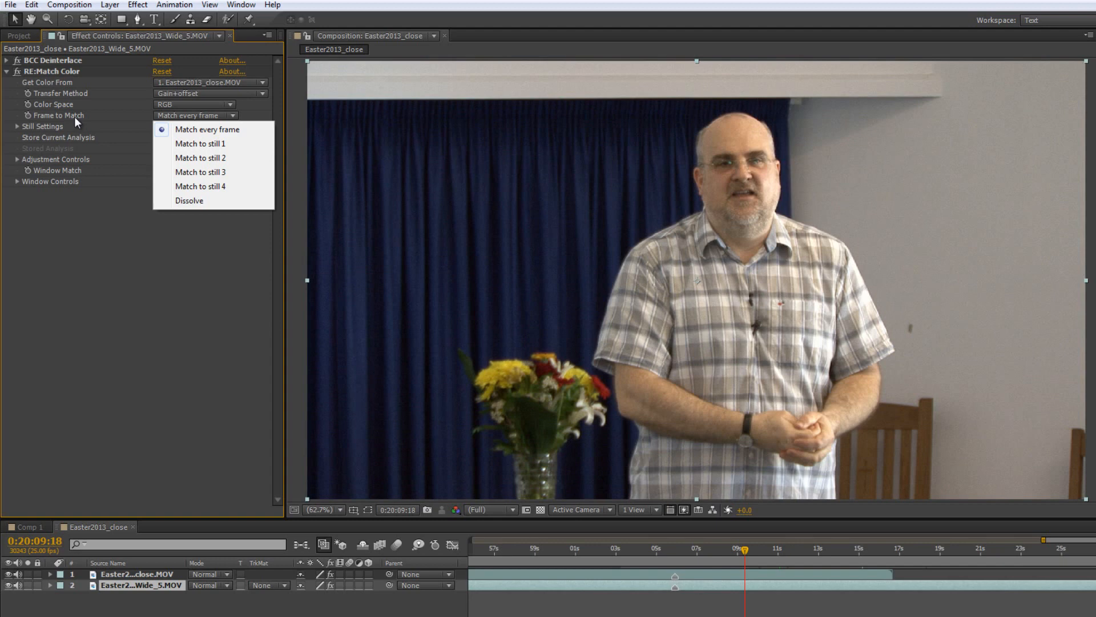
mouse_move(79, 273)
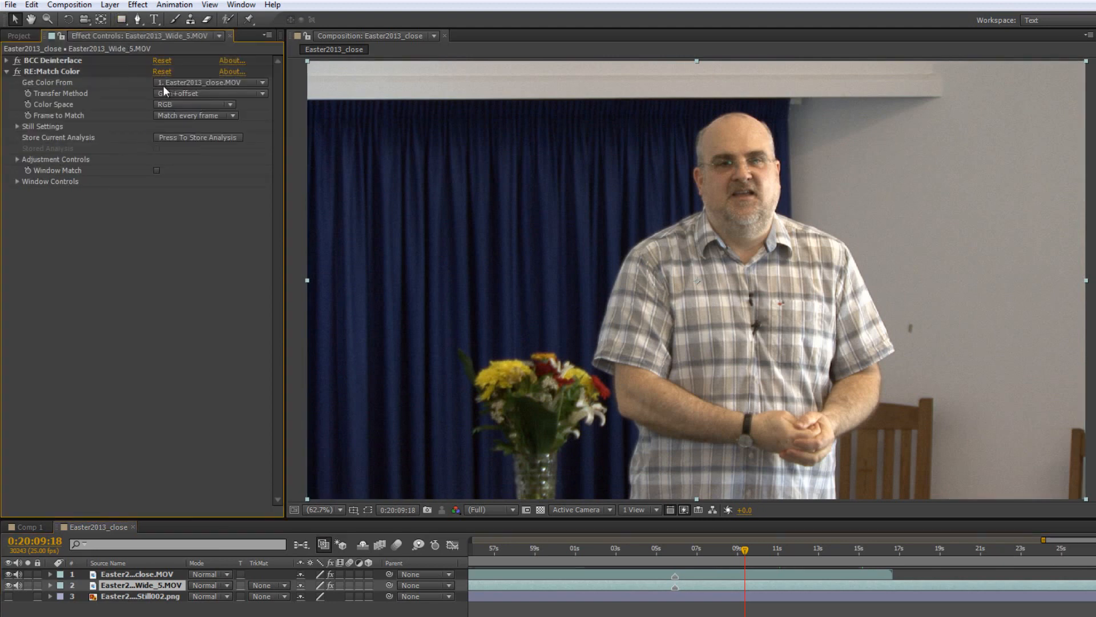
- Set Get Color From to the close-up still, then back to 1. Easter2013_close.MOV
left_click(210, 82)
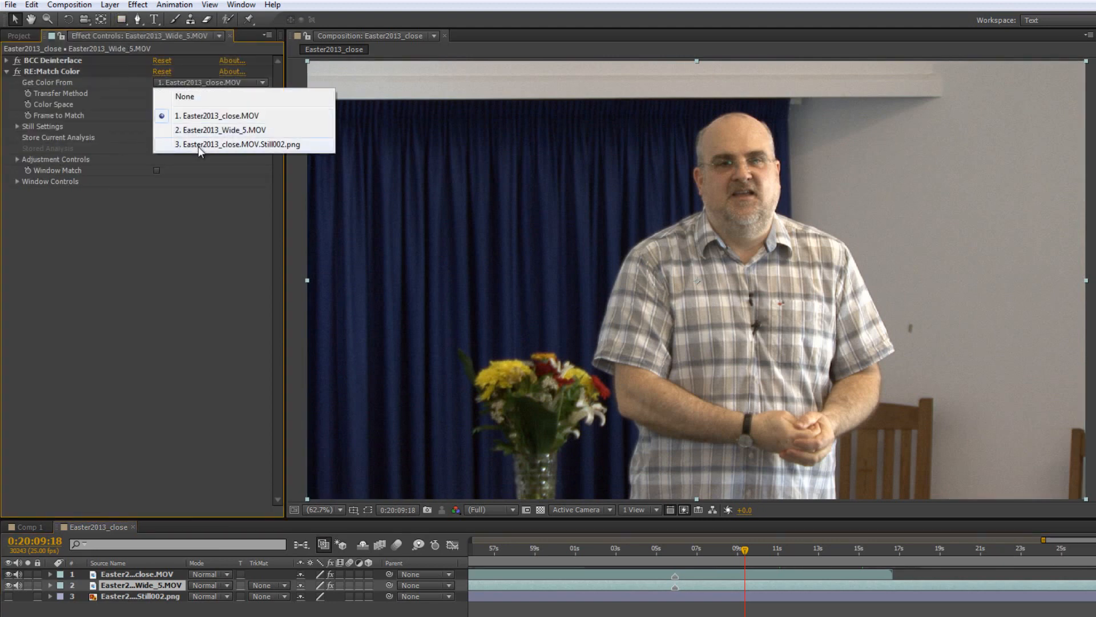
left_click(239, 144)
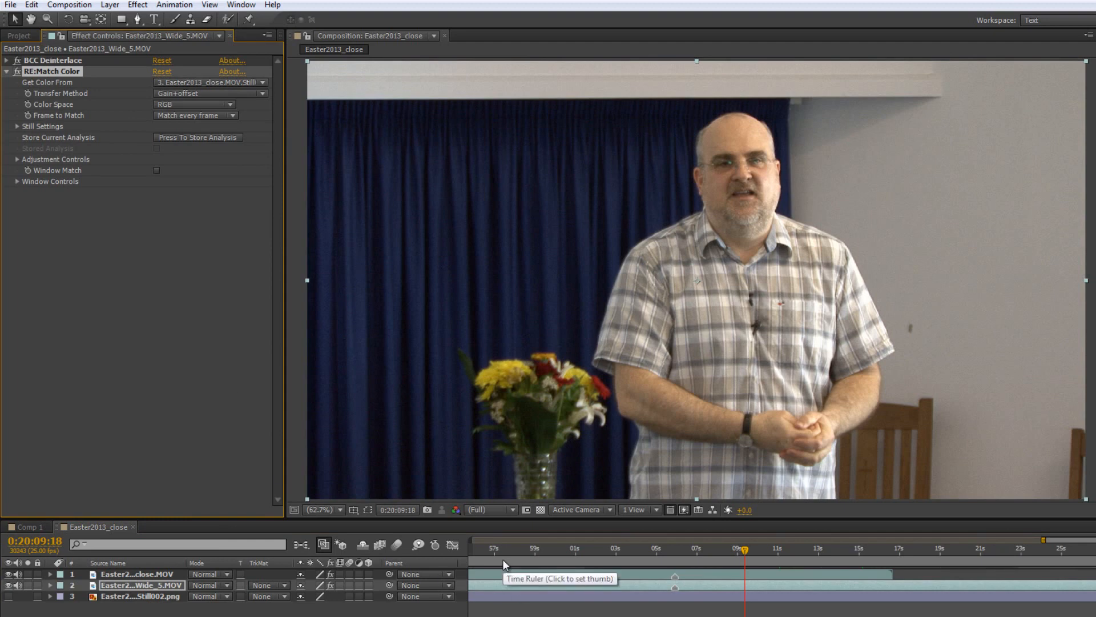
mouse_move(708, 242)
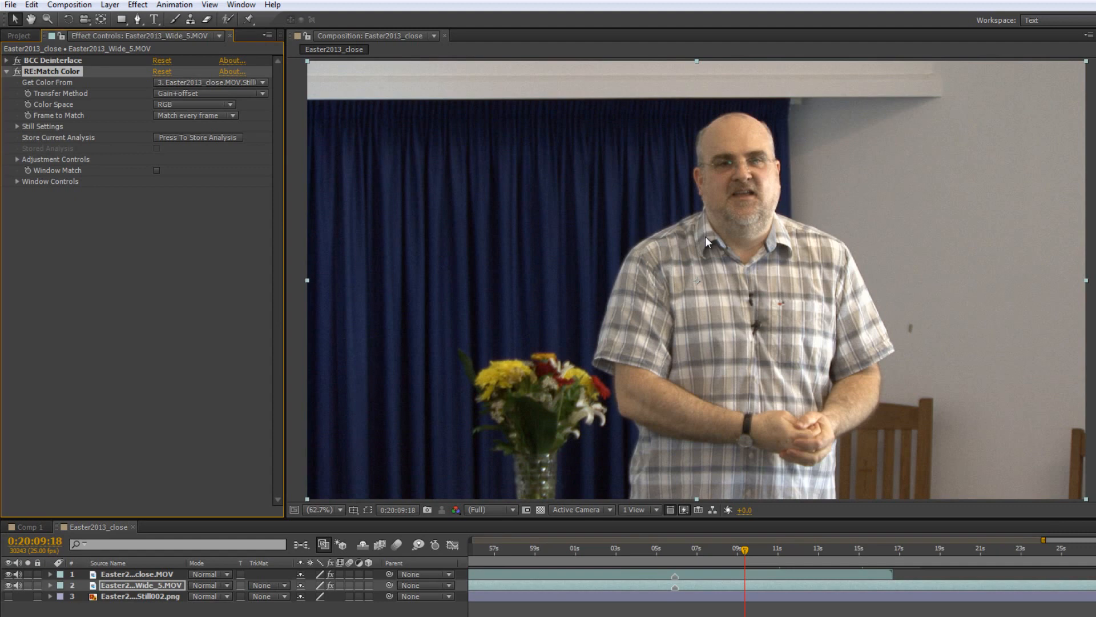
mouse_move(682, 246)
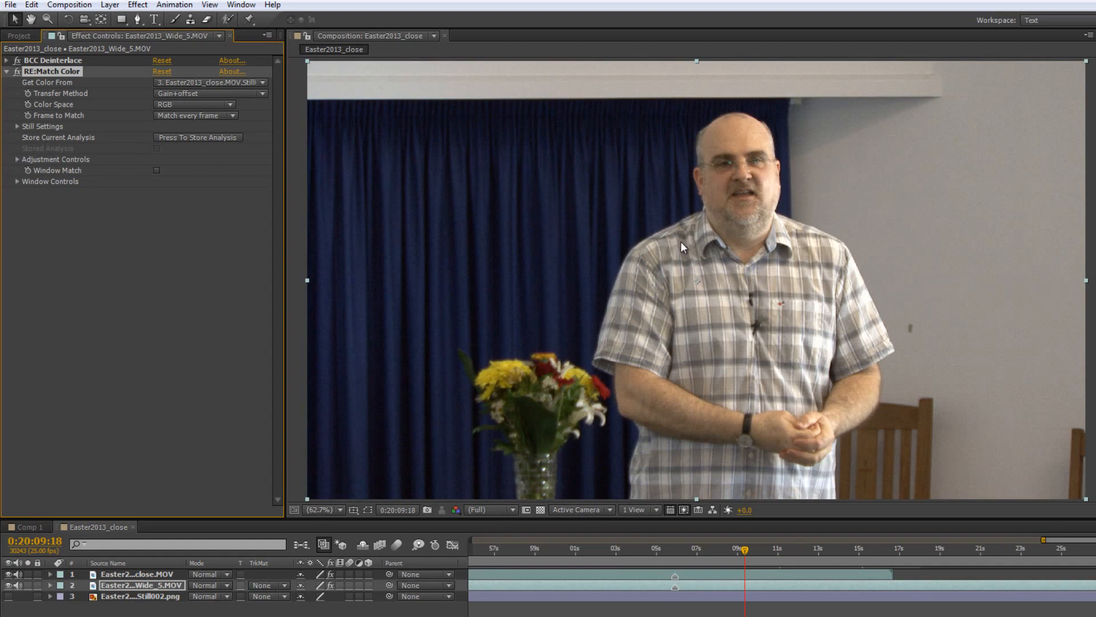
mouse_move(751, 600)
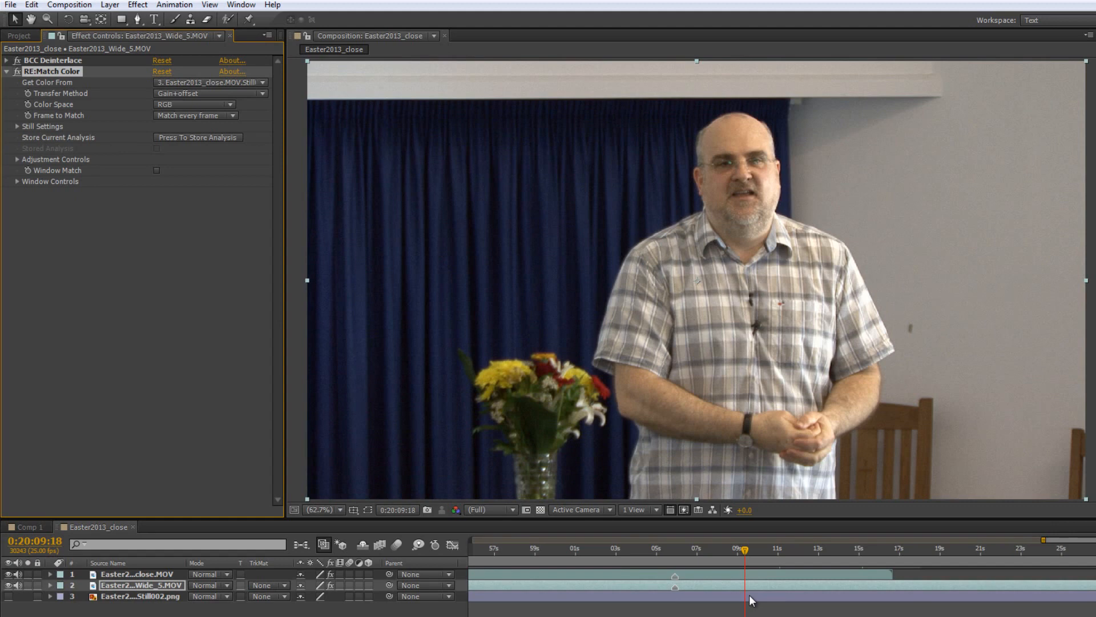
left_click(210, 83)
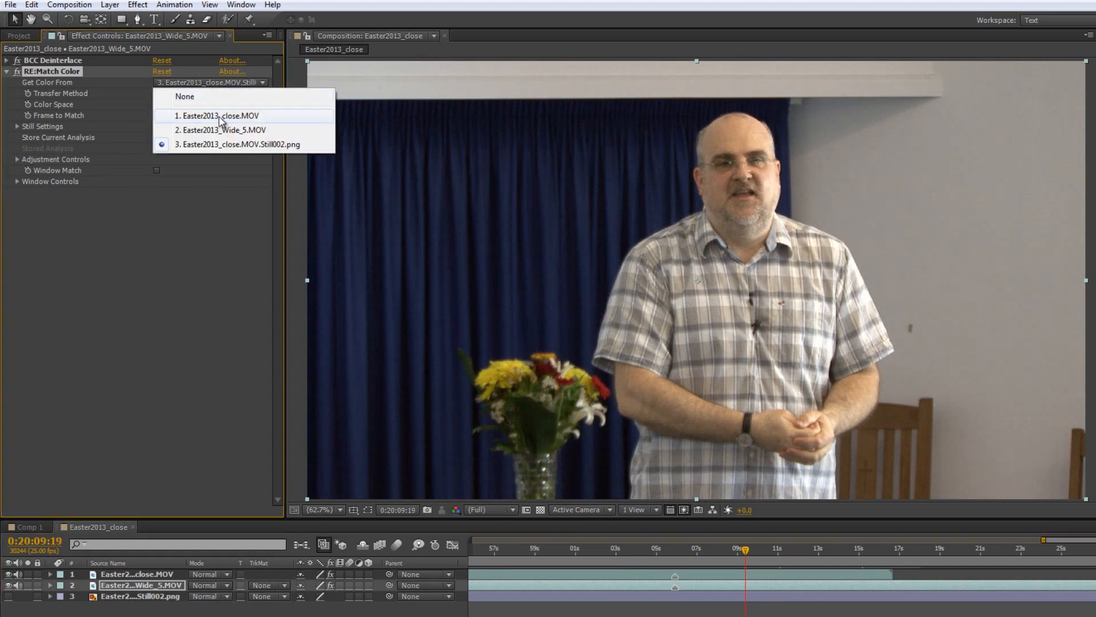
left_click(219, 116)
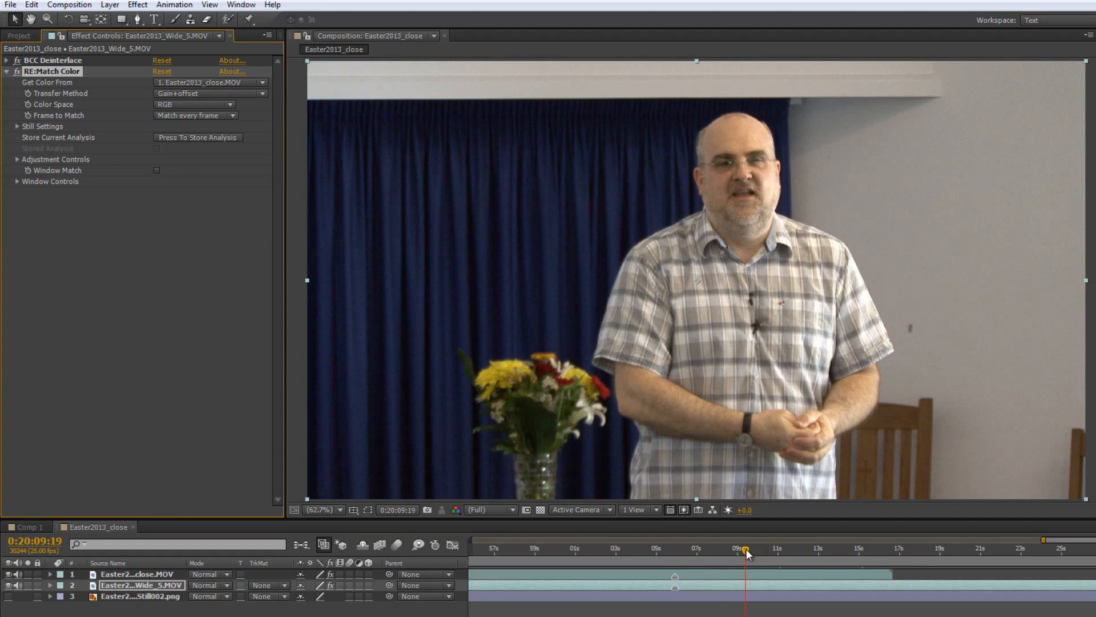
left_click_drag(743, 549, 923, 549)
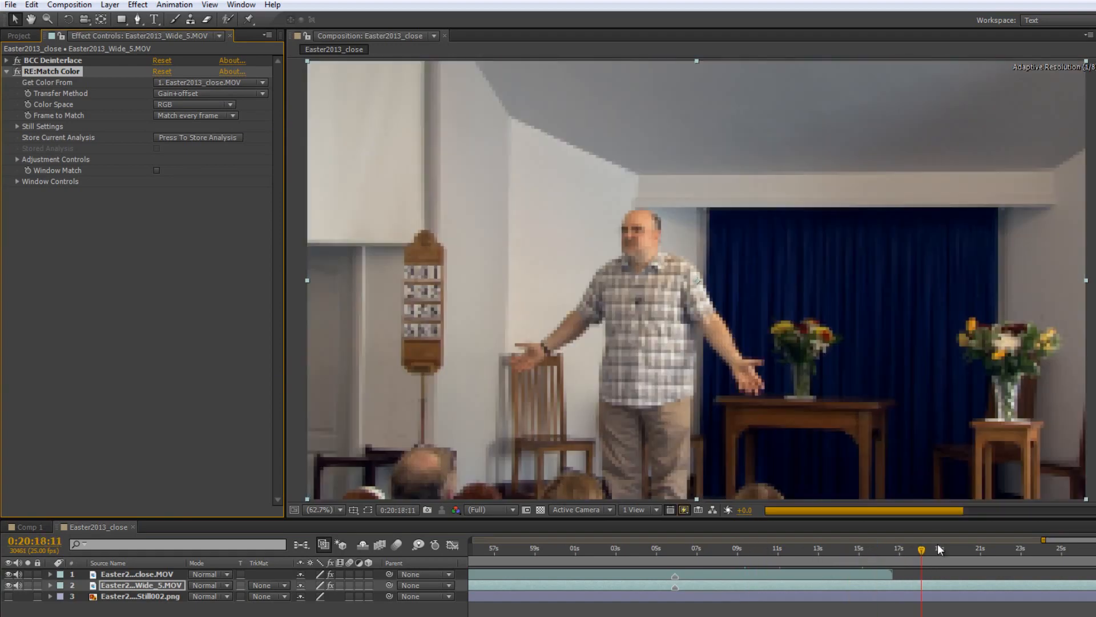
left_click(938, 549)
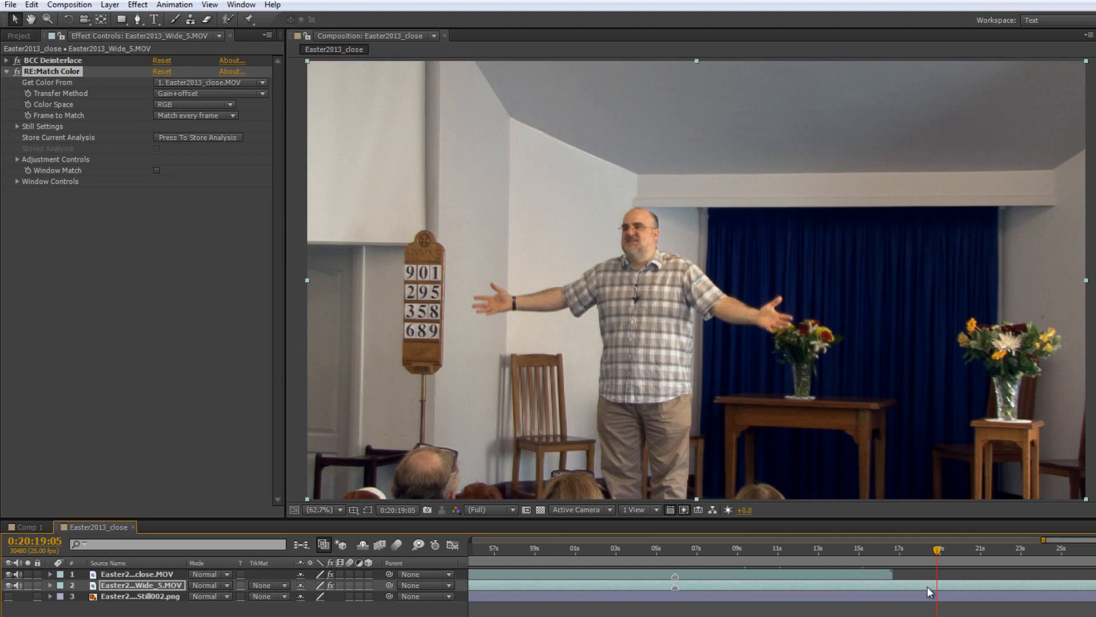
mouse_move(609, 322)
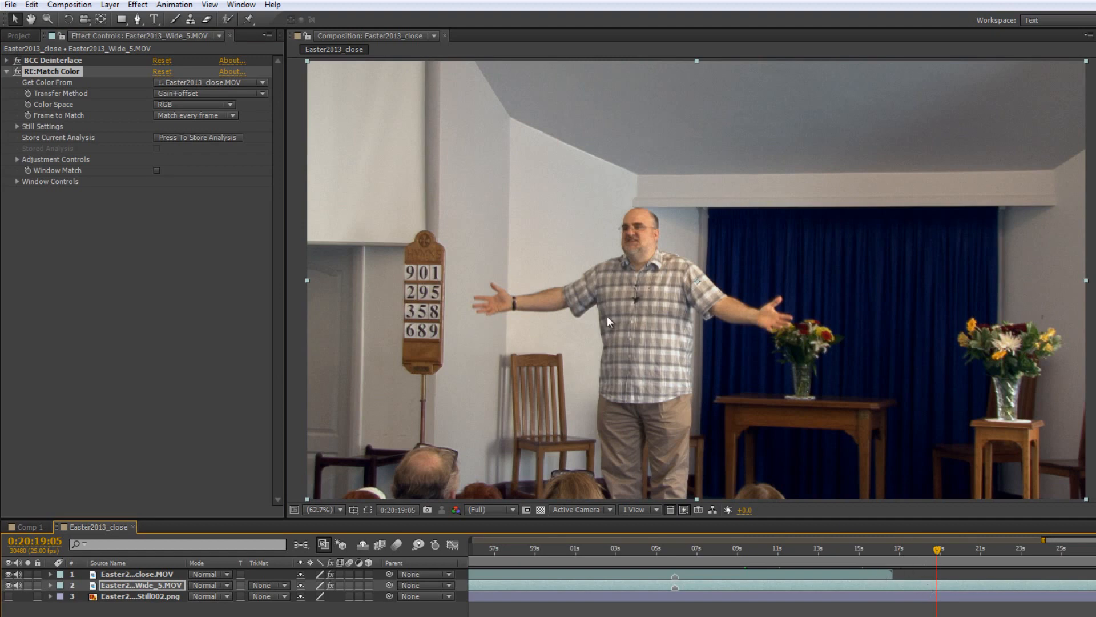
mouse_move(669, 277)
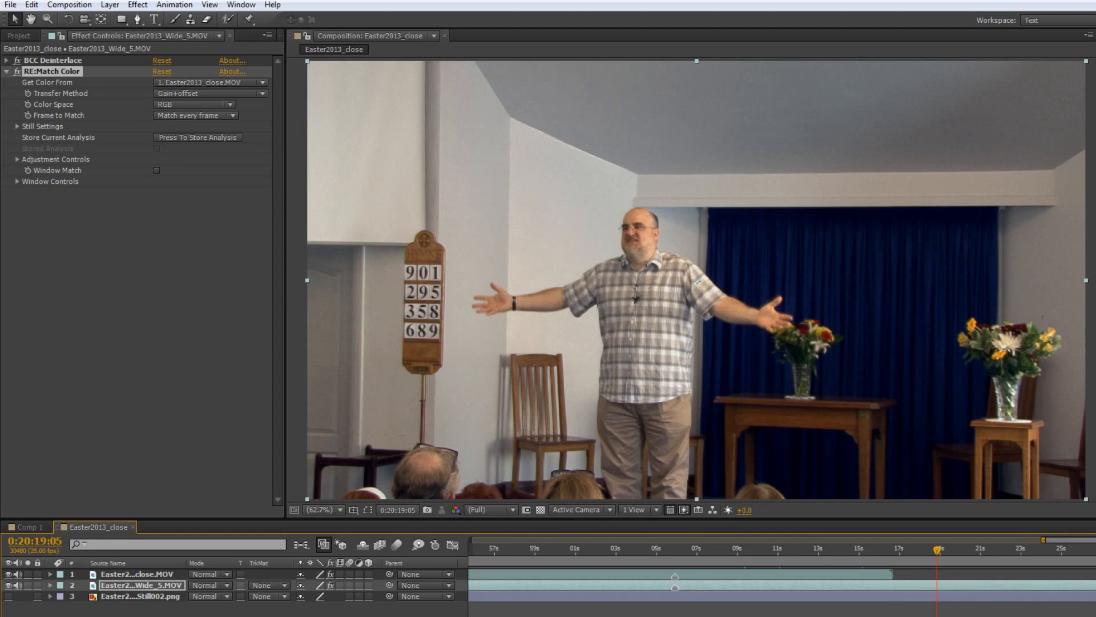
mouse_move(907, 599)
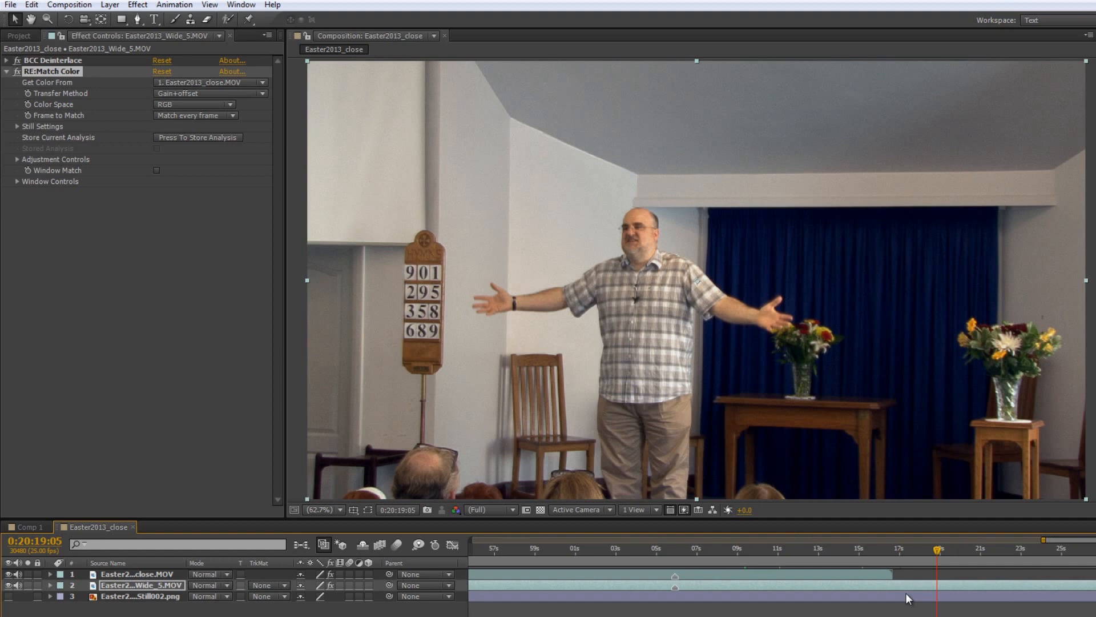
mouse_move(889, 587)
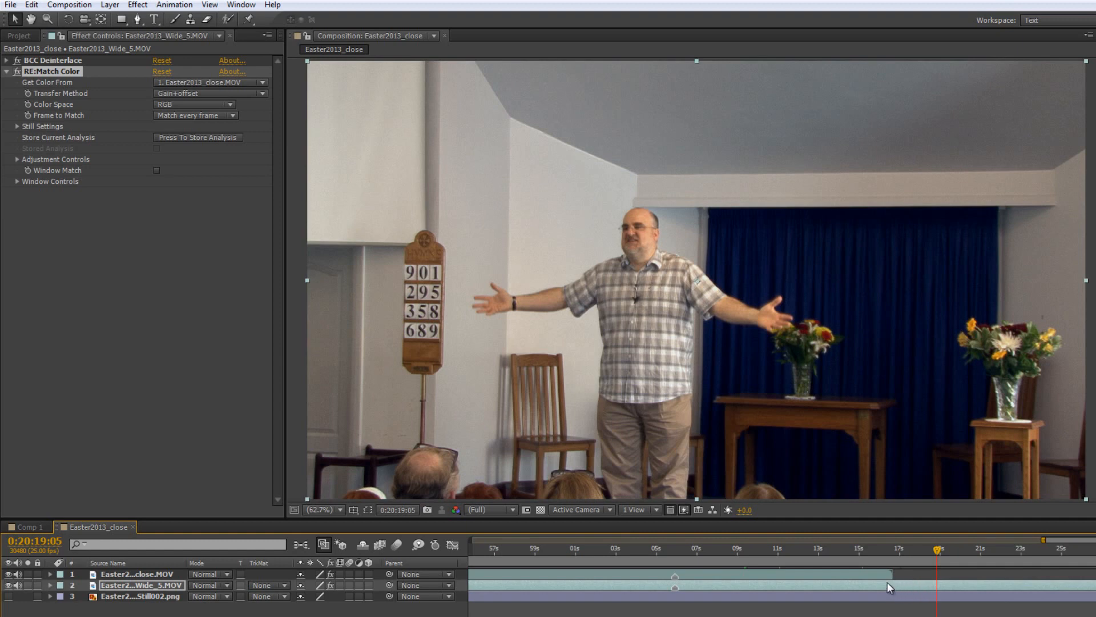
mouse_move(898, 578)
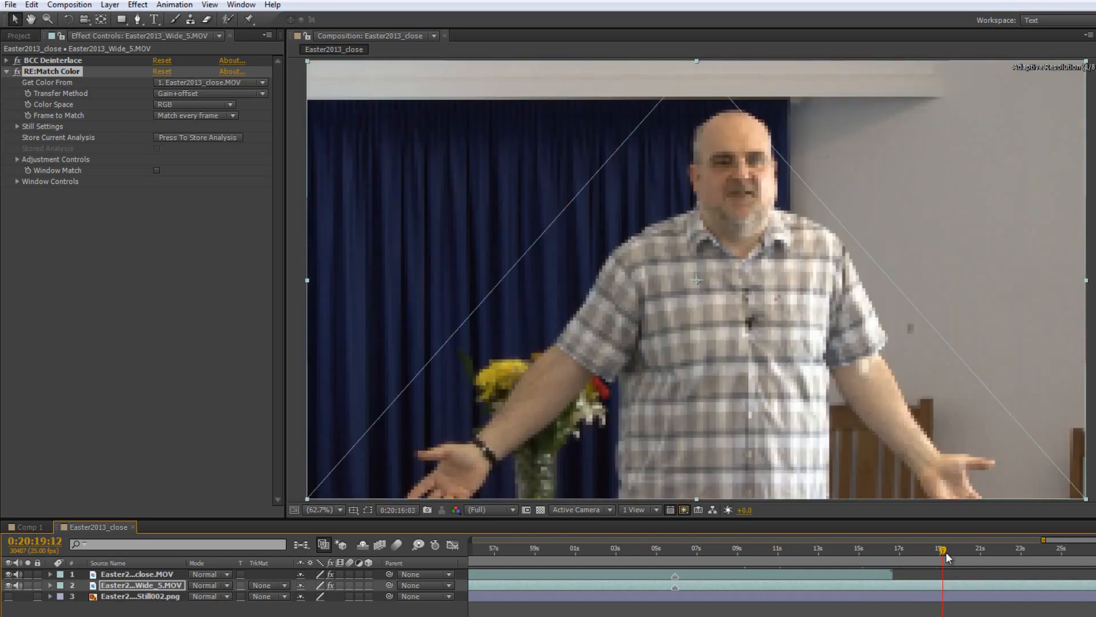
left_click_drag(943, 550, 902, 549)
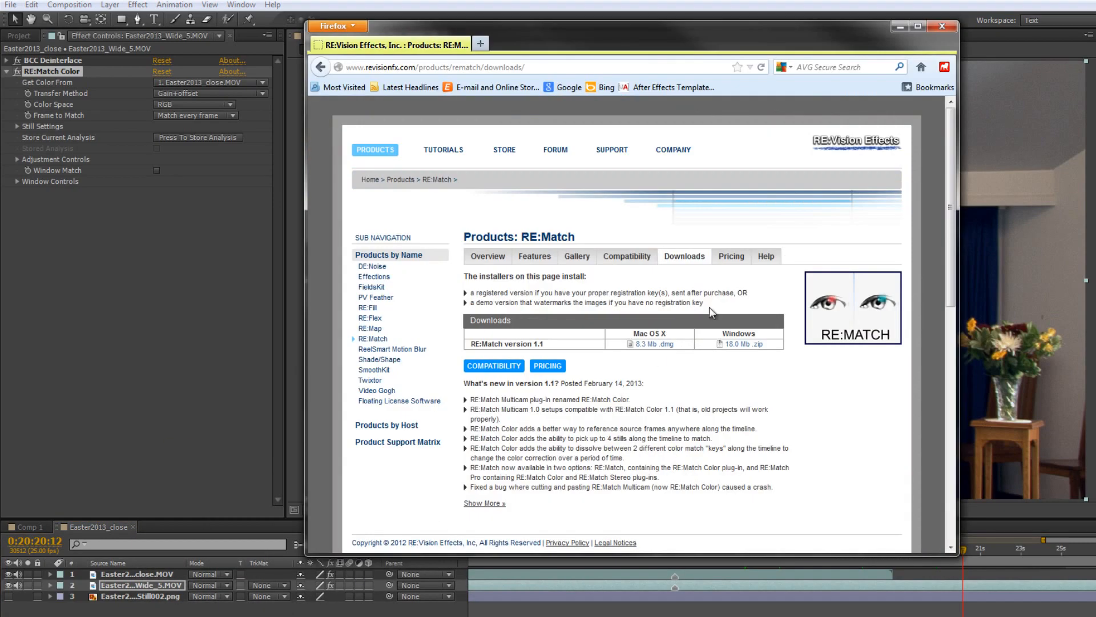
- Visit the RE:Match pricing, overview and downloads pages, then minimize Firefox
left_click(731, 256)
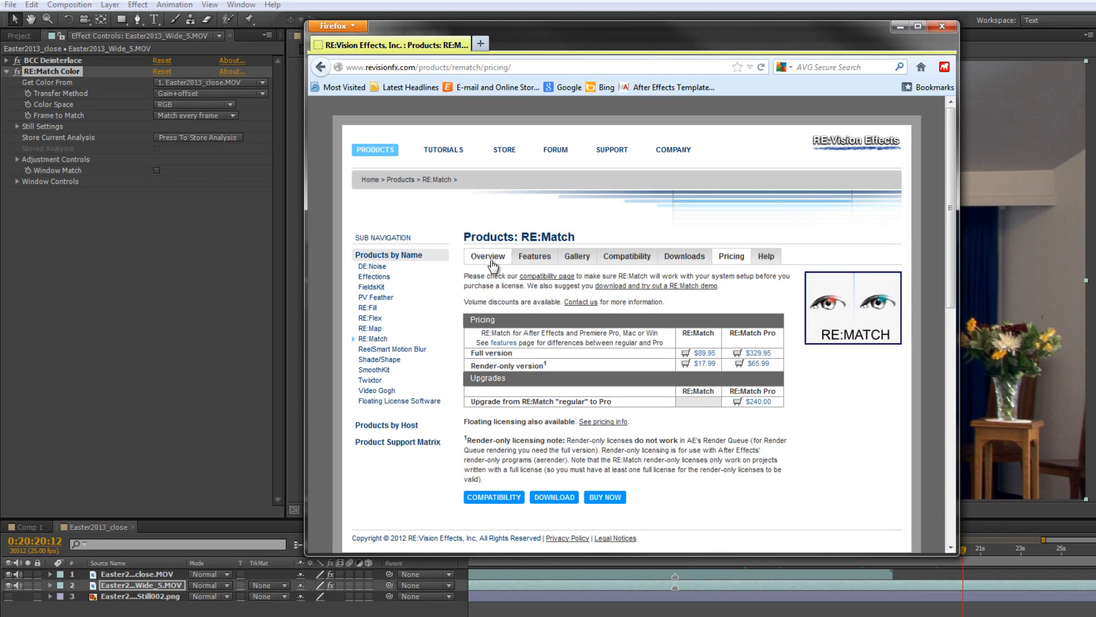
left_click(488, 256)
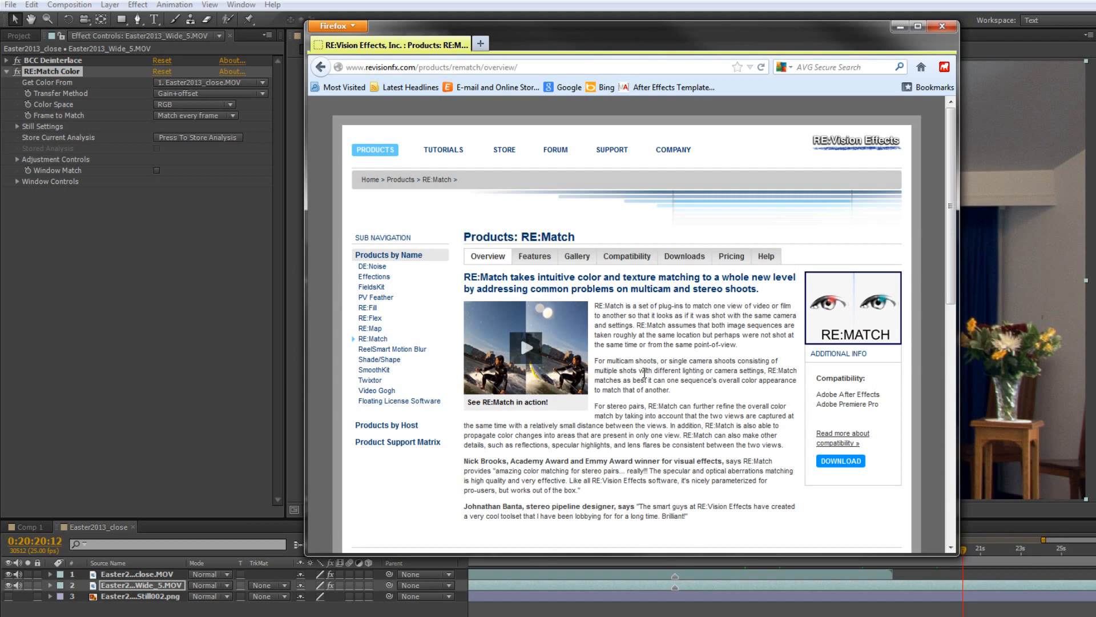
mouse_move(677, 379)
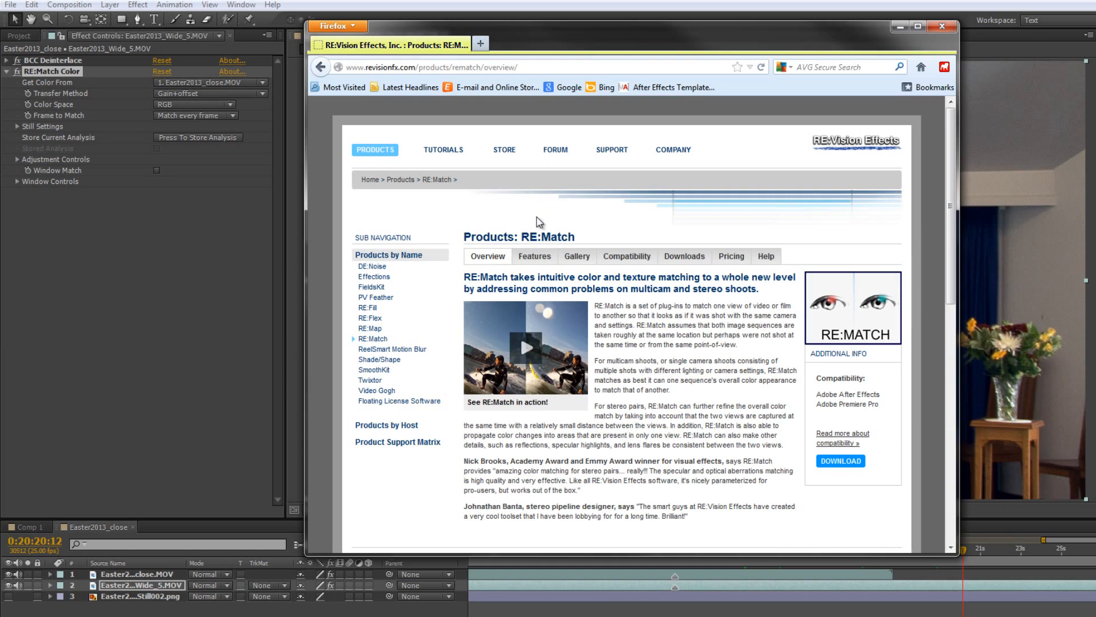
left_click(683, 256)
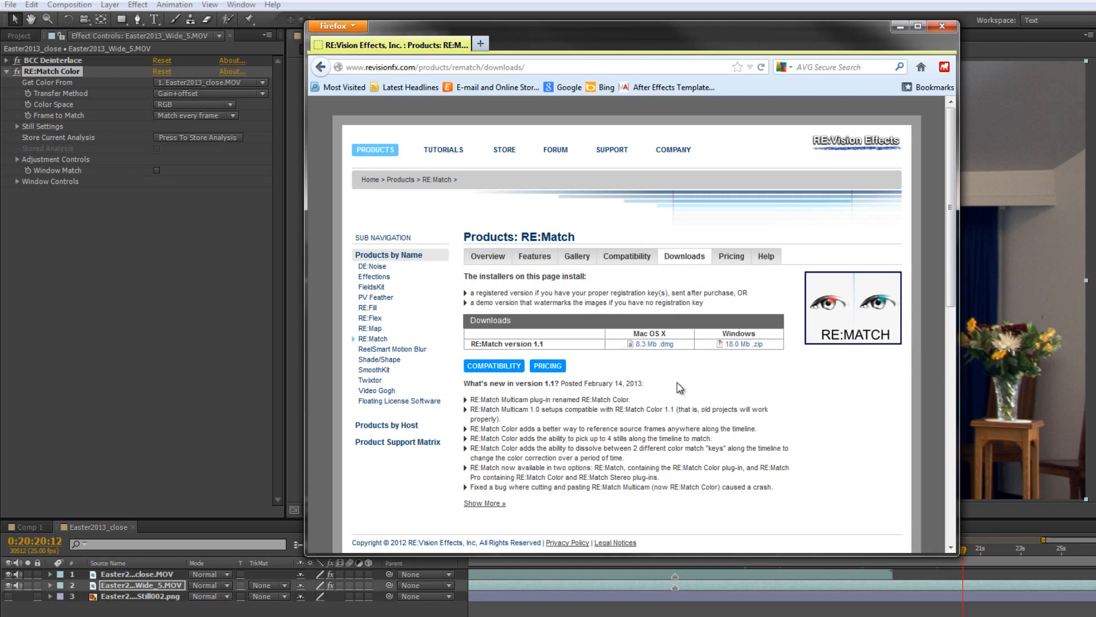
mouse_move(629, 426)
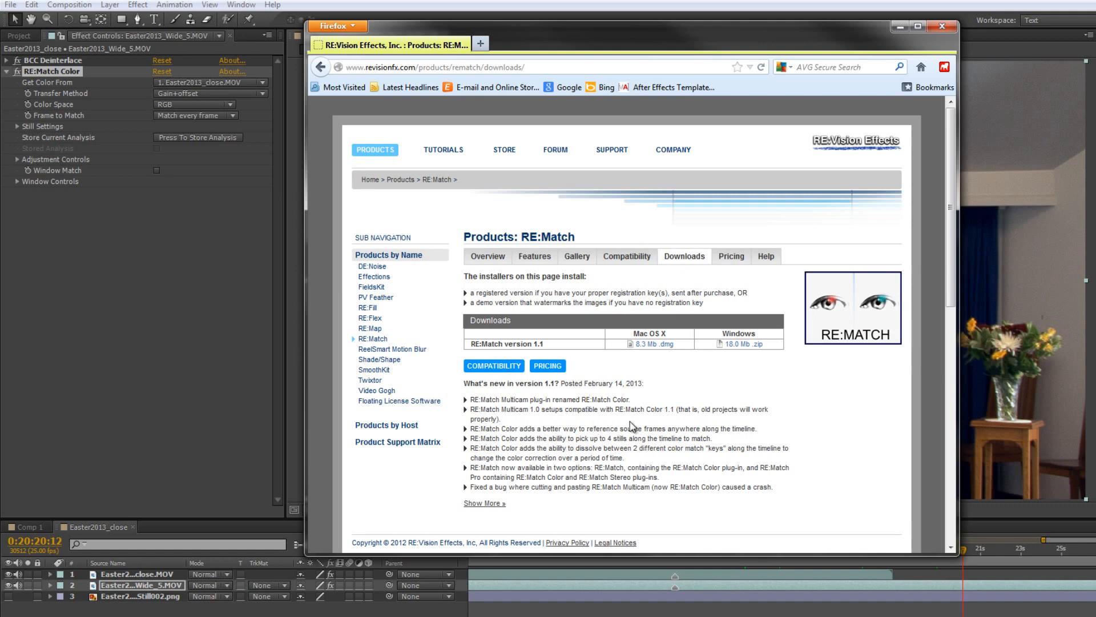
mouse_move(899, 26)
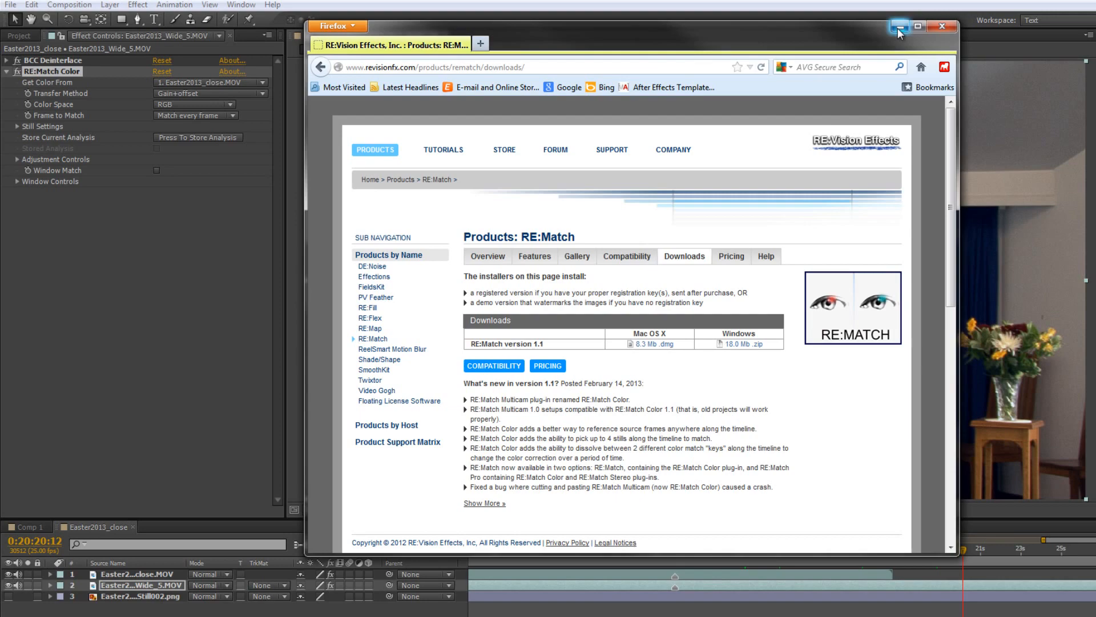
left_click(899, 26)
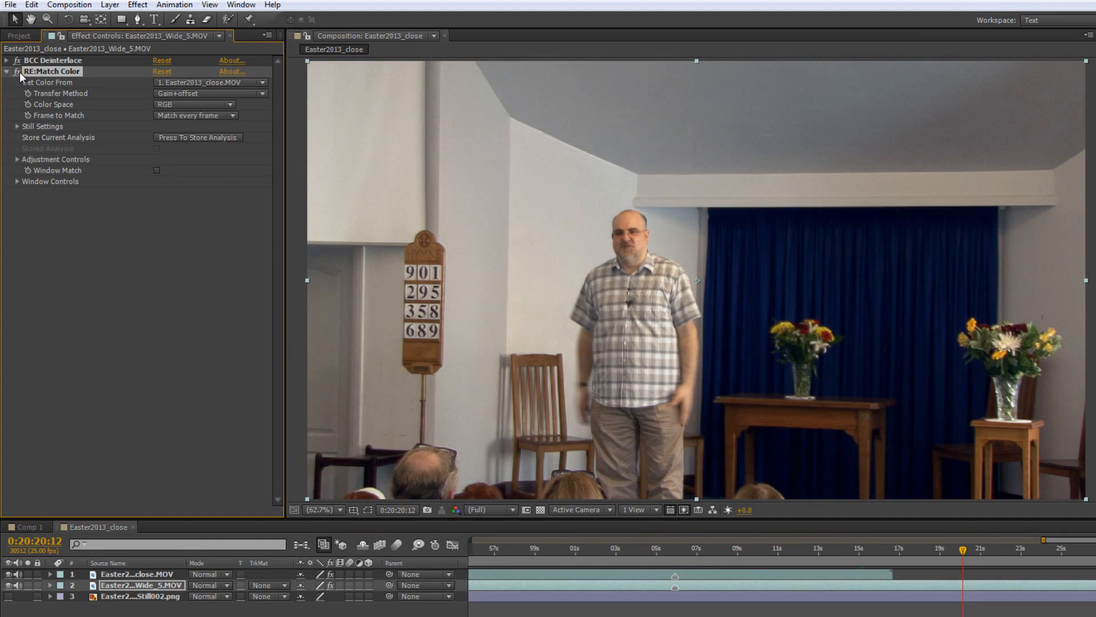
mouse_move(107, 339)
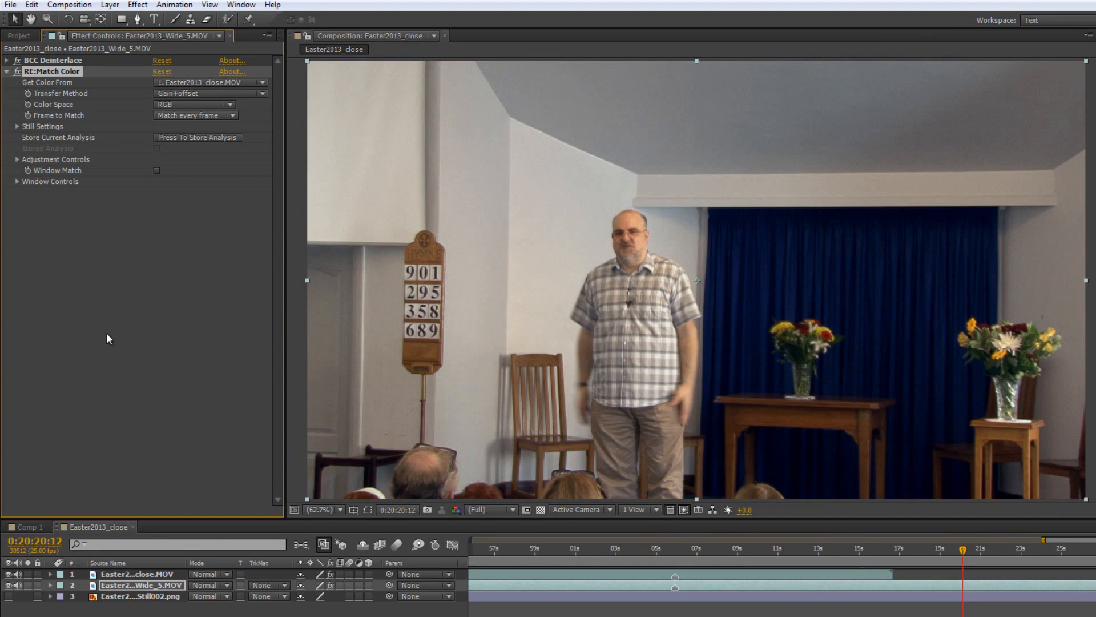